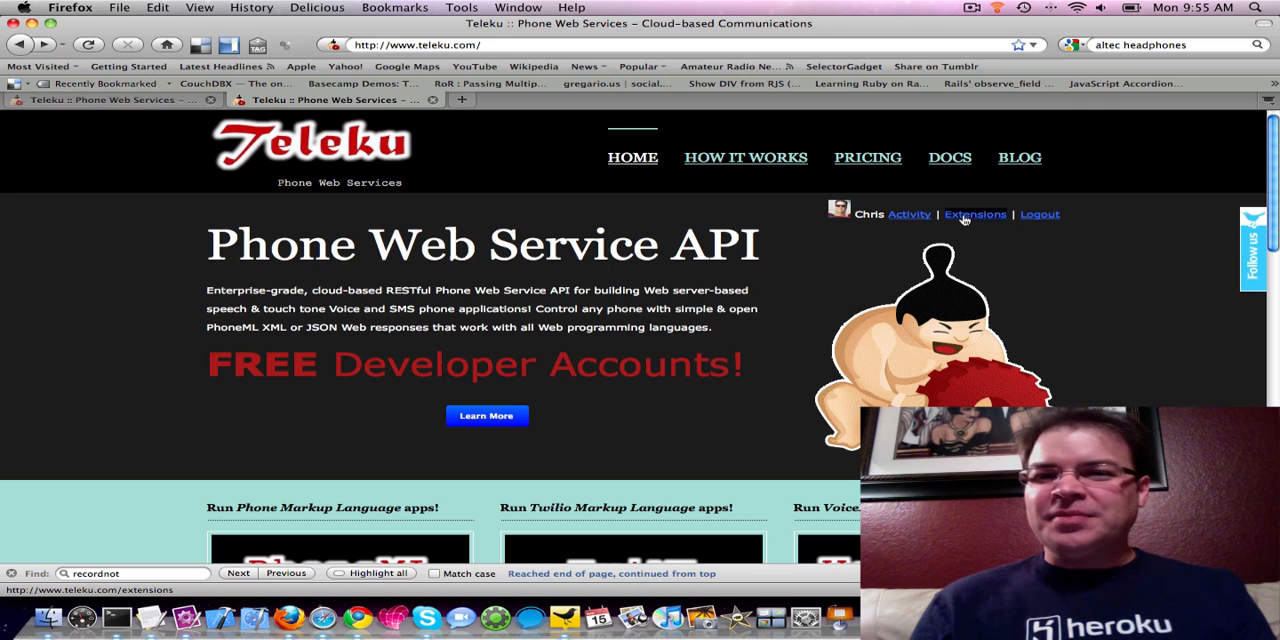
- Create a new extension named 'Wizard Fun!' with a description starting 'play time'
click(975, 214)
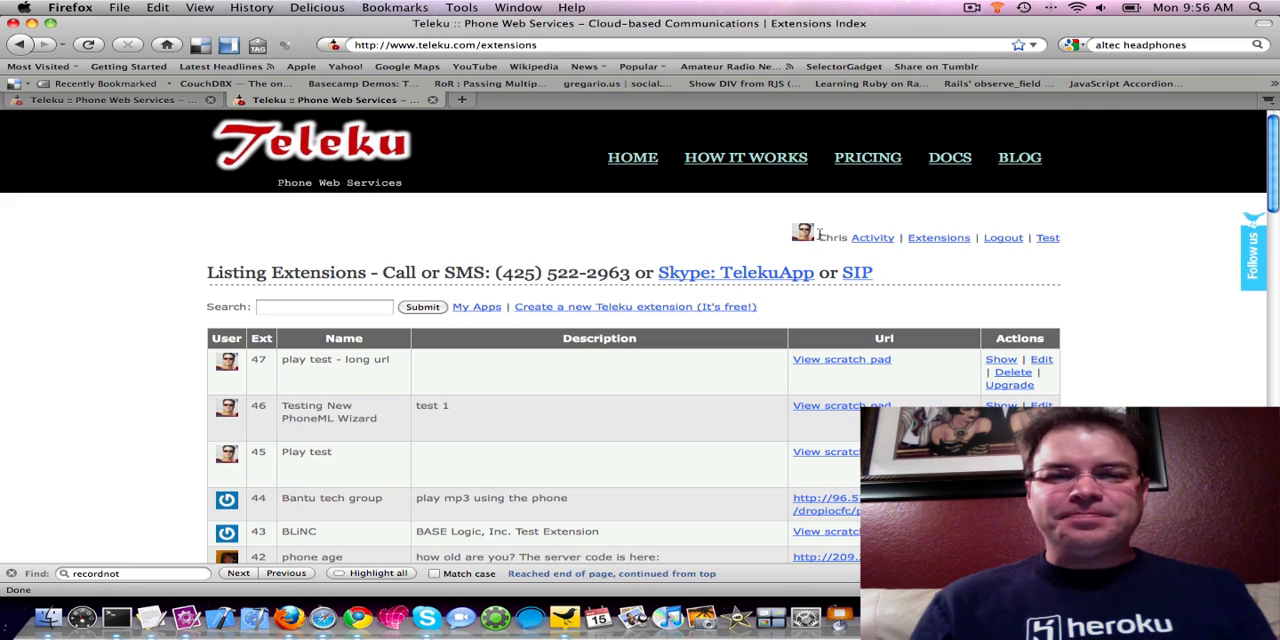
click(634, 306)
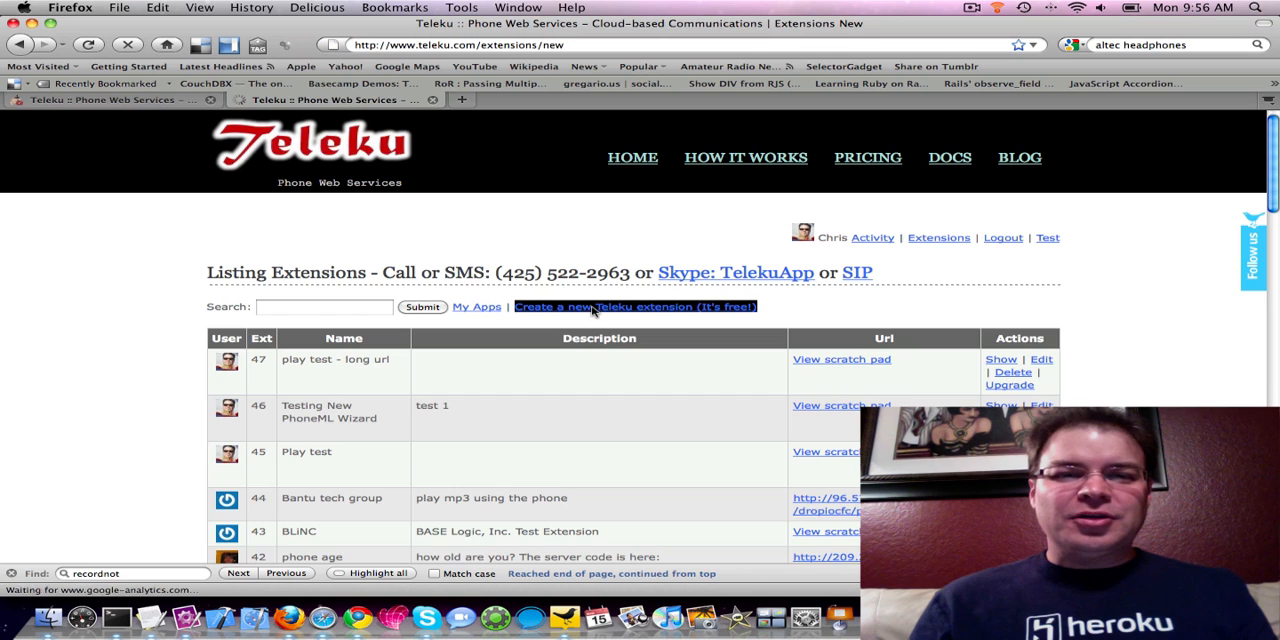
click(636, 306)
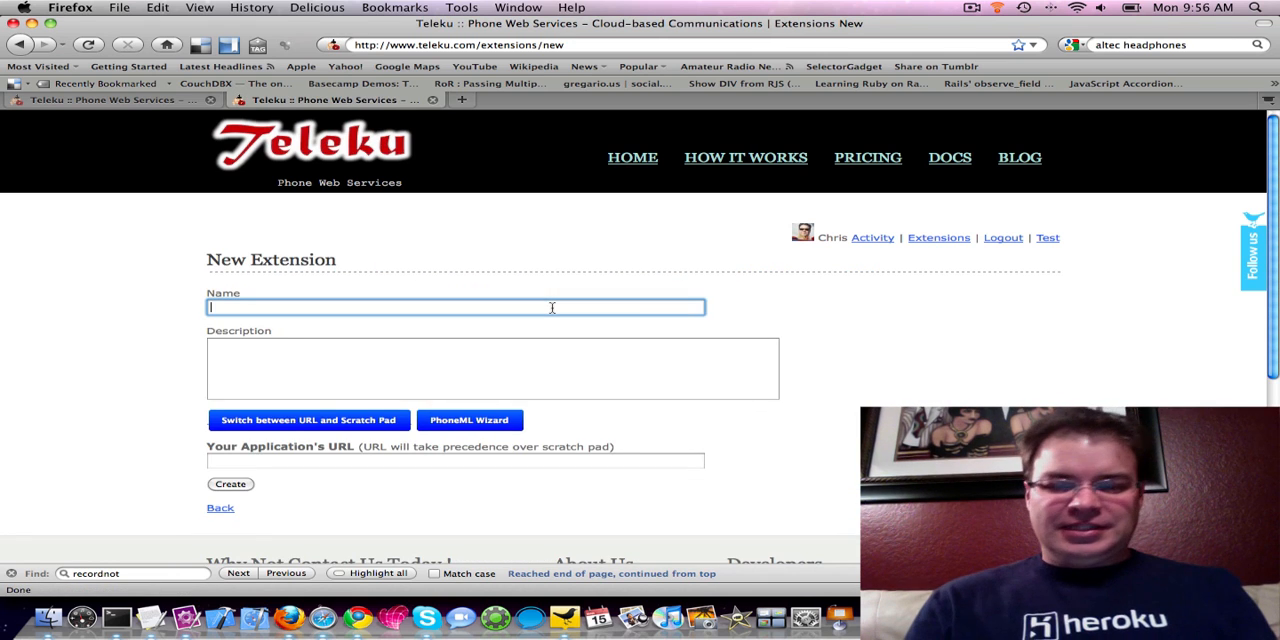
text(wi)
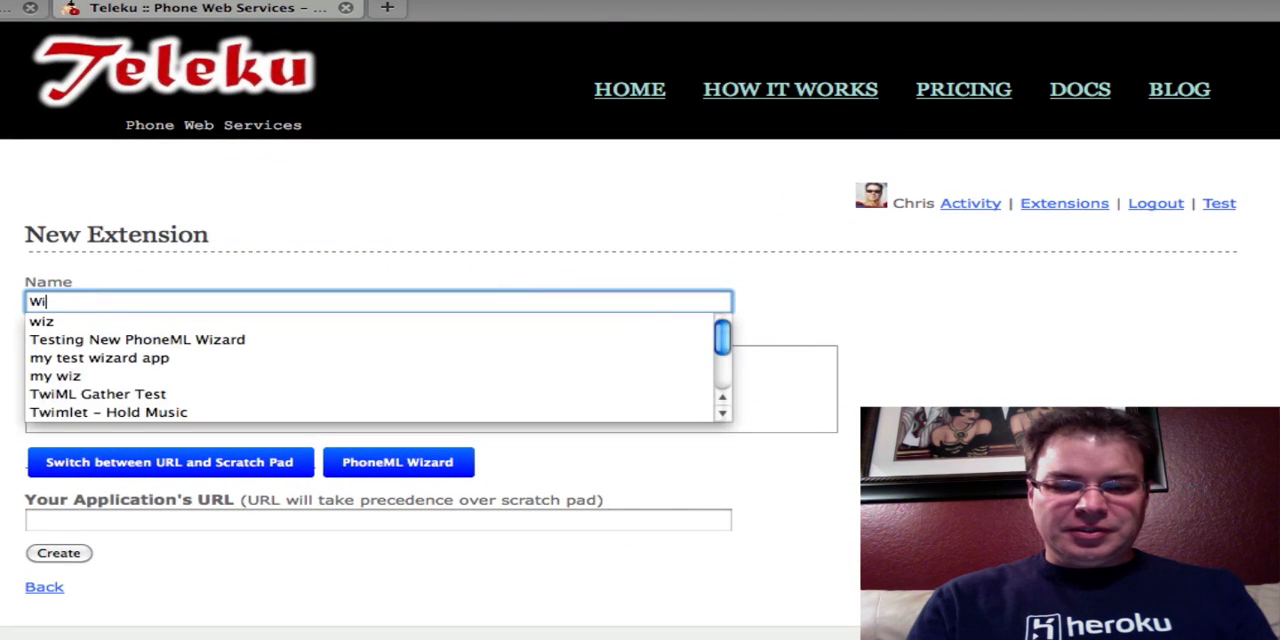
text(Wizard Fun!)
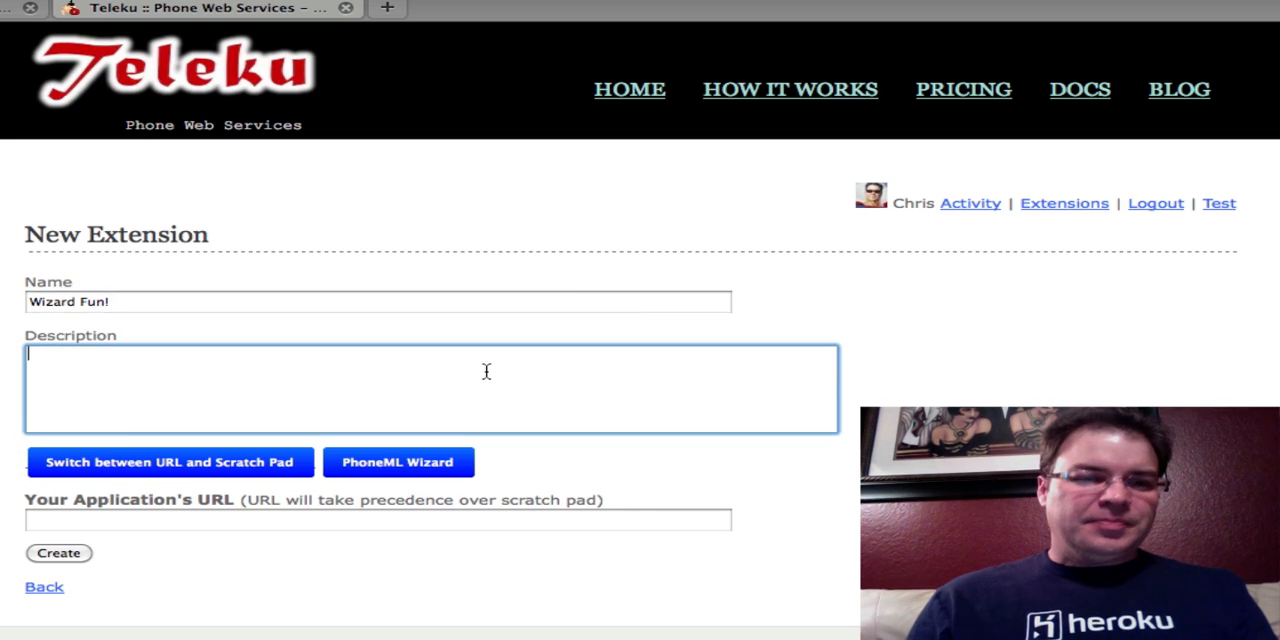
text(play)
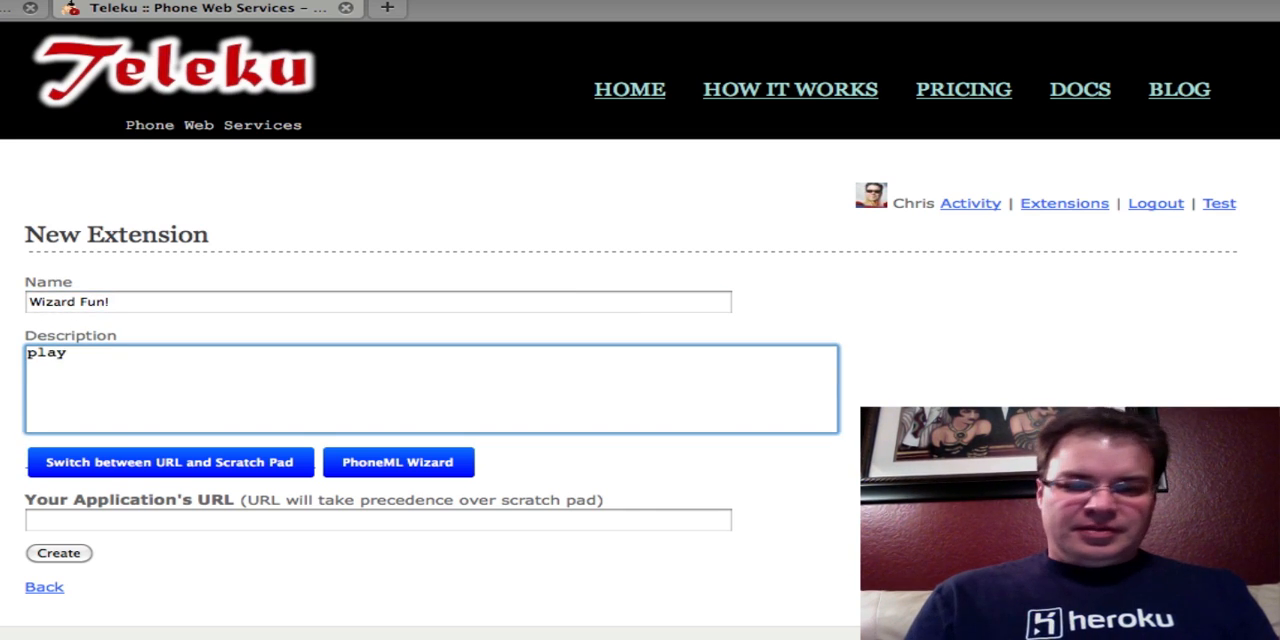
text(time)
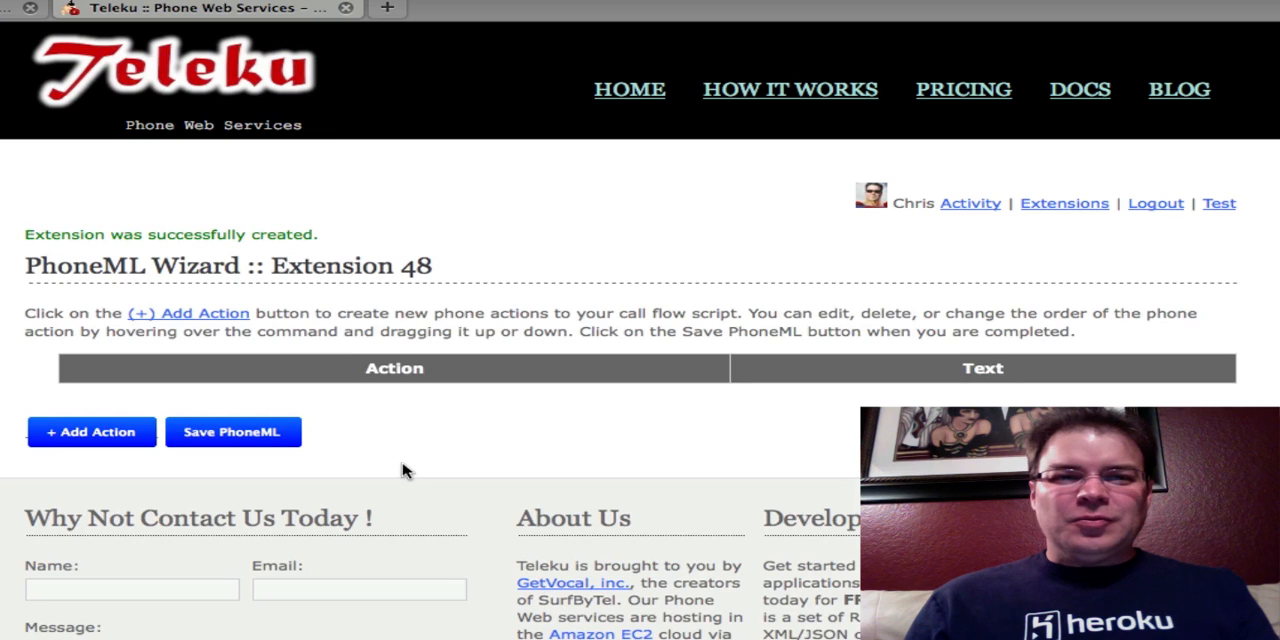
mouse_move(500, 438)
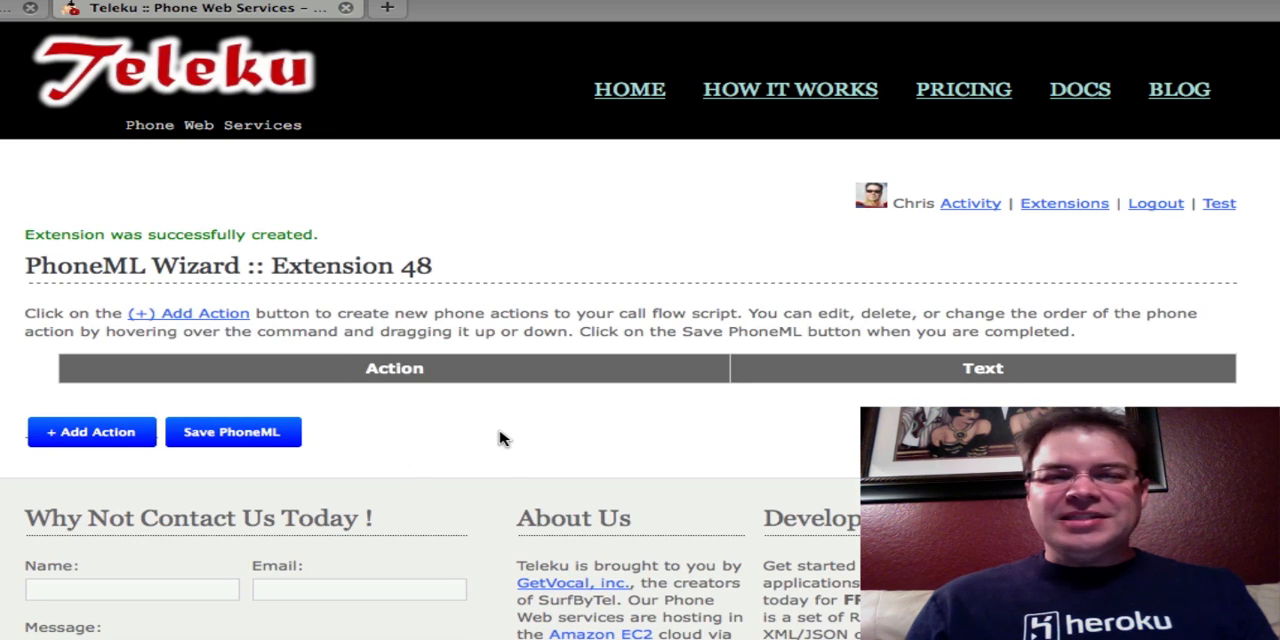
mouse_move(348, 363)
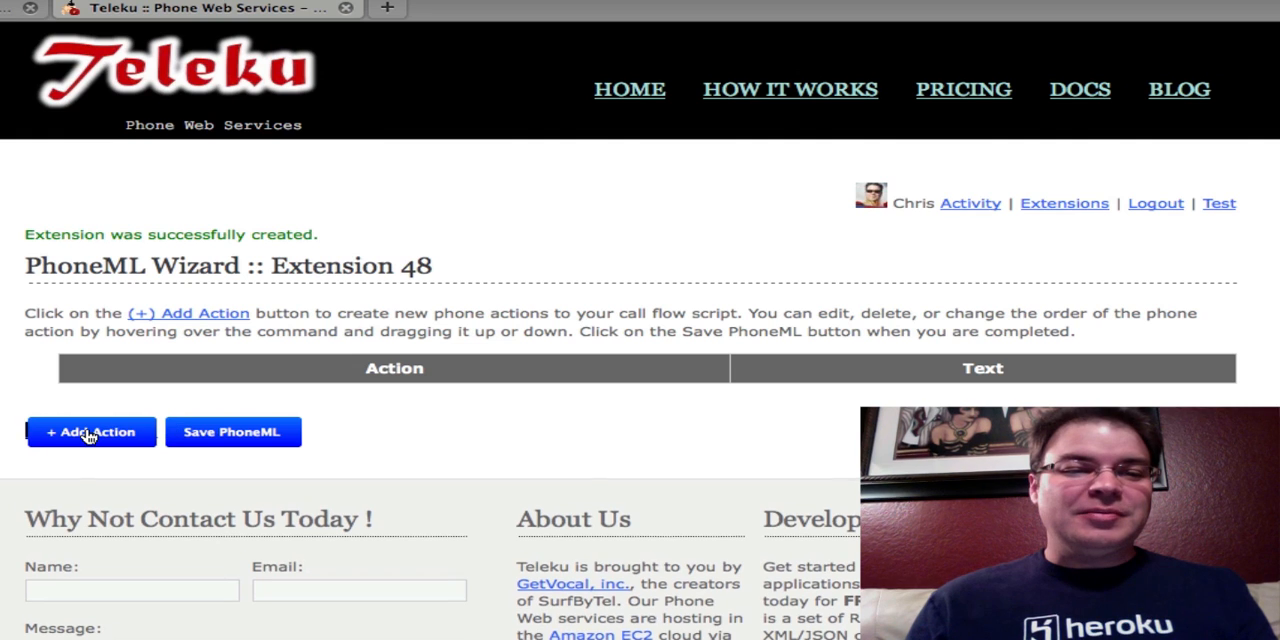
click(91, 431)
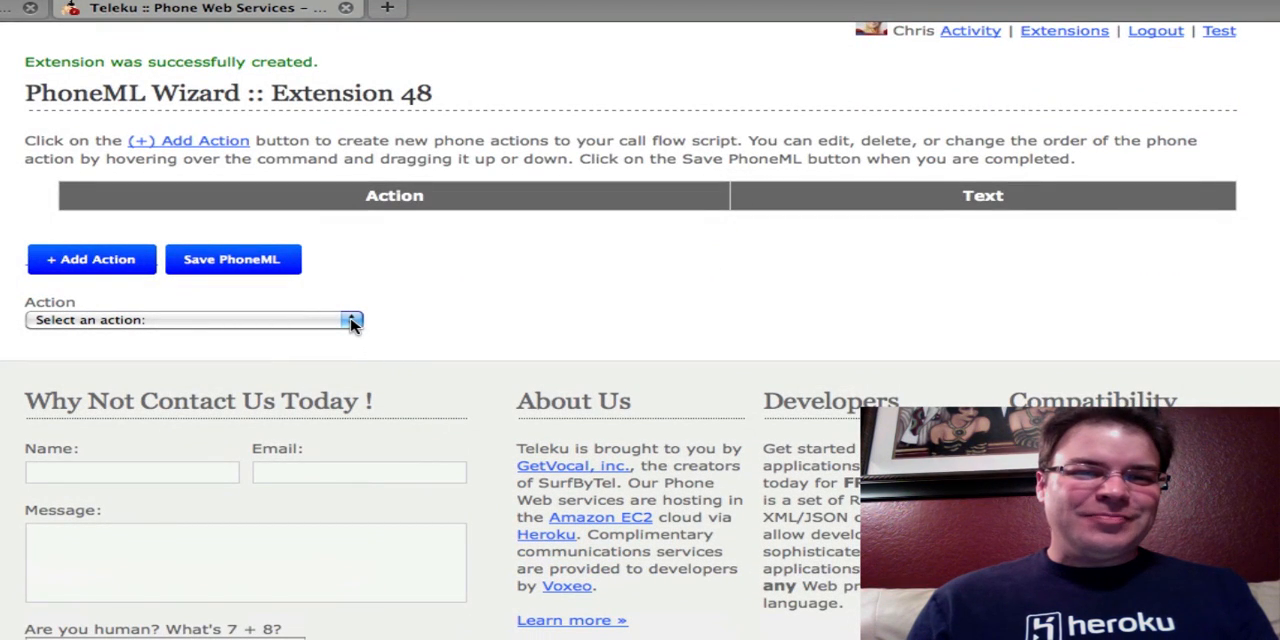
click(190, 319)
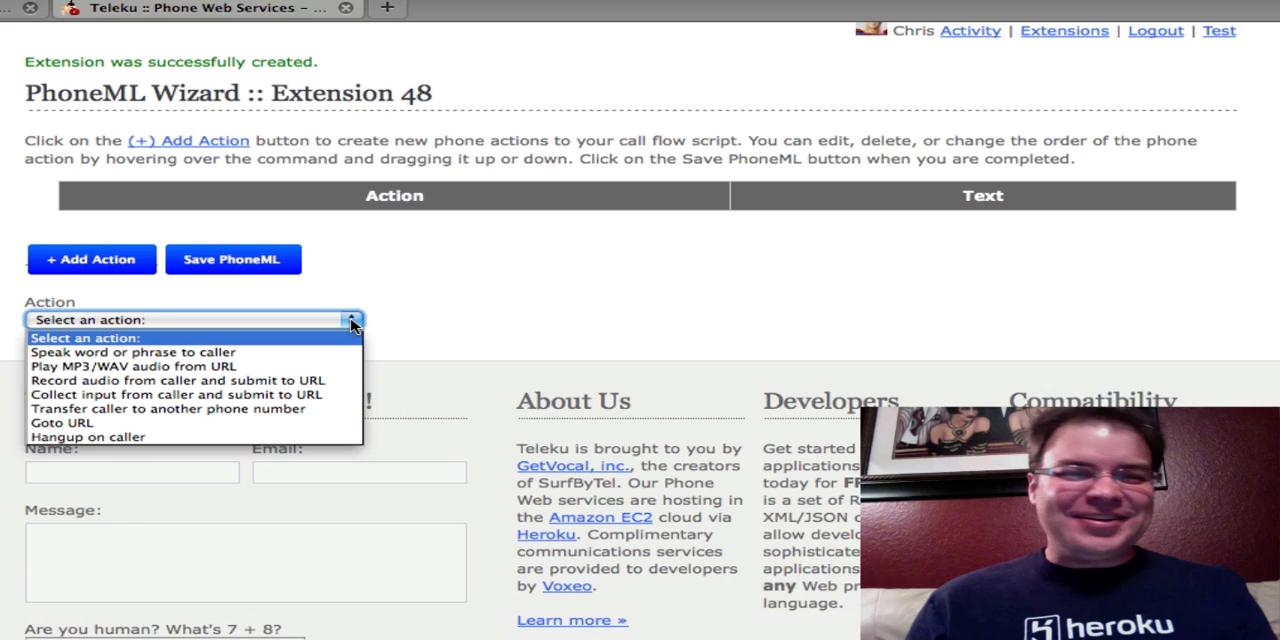
mouse_move(240, 358)
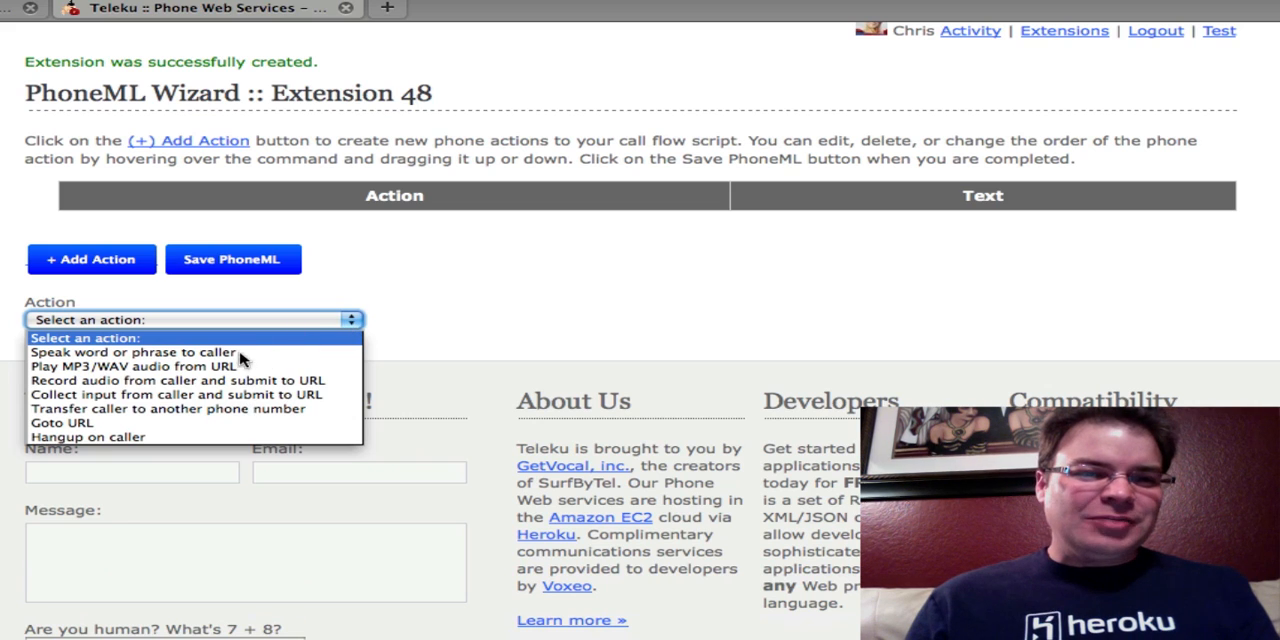
mouse_move(130, 366)
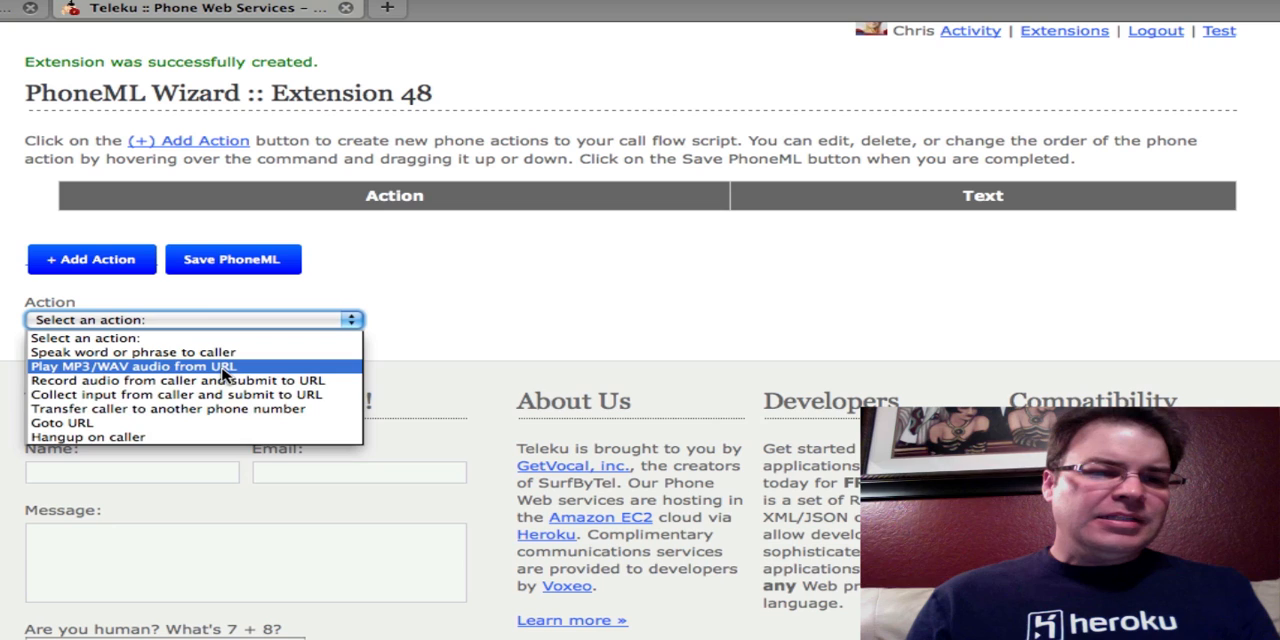
click(130, 366)
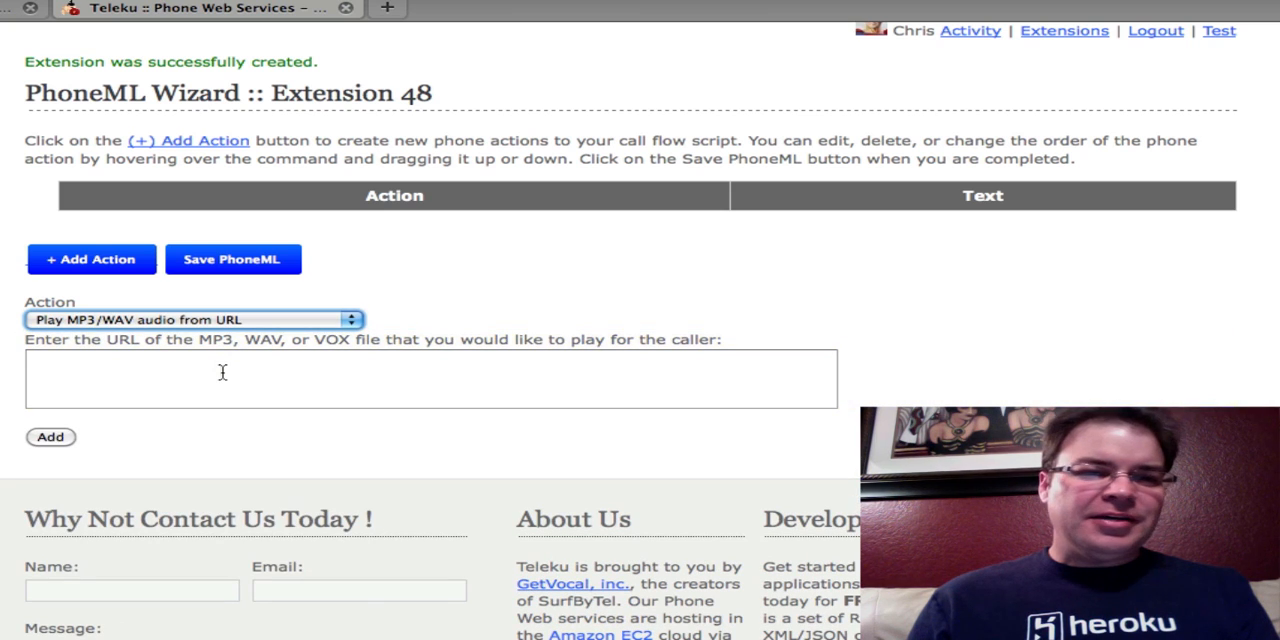
text(http)
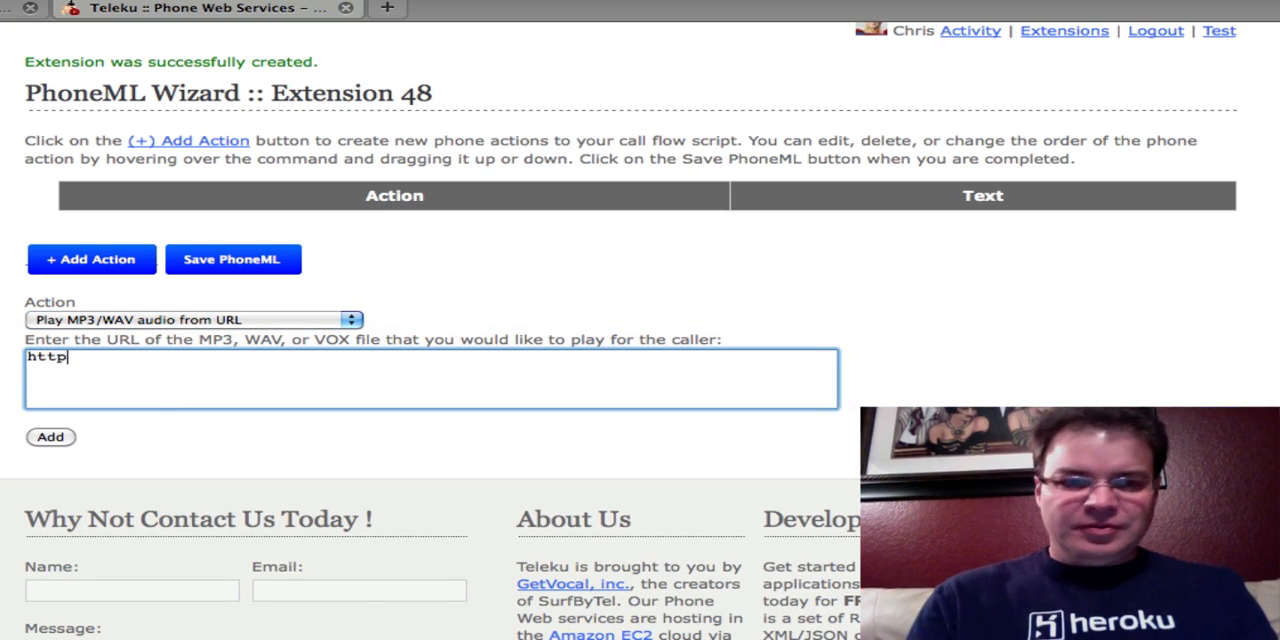
text(://)
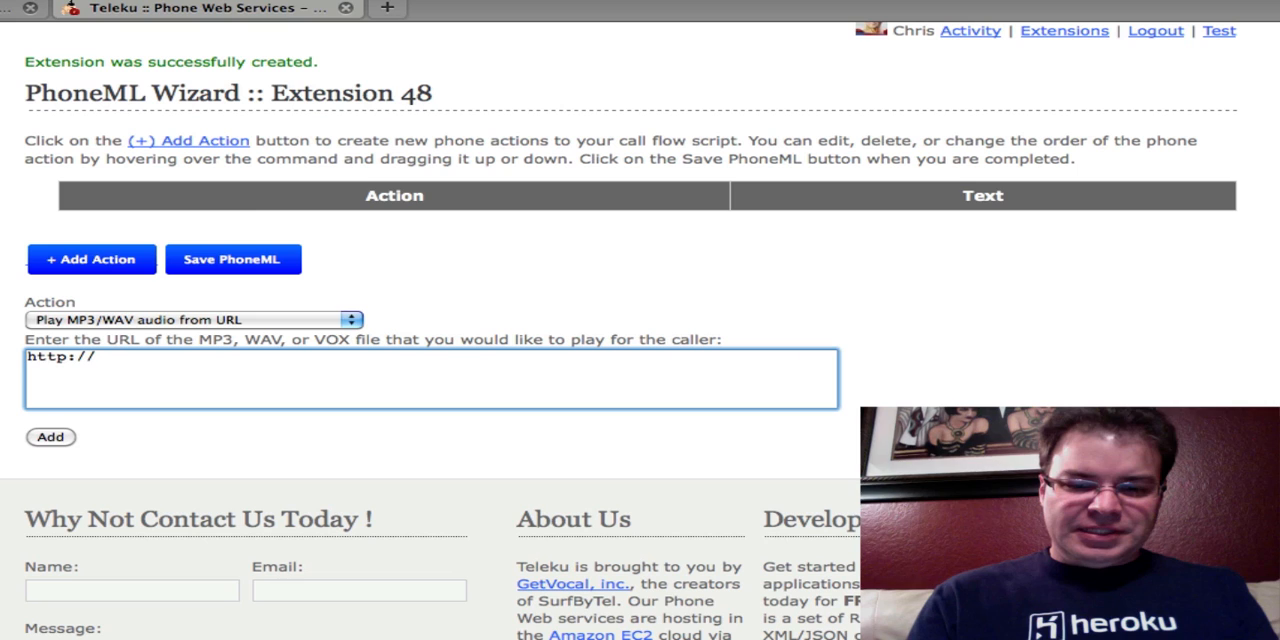
text(teleku.co)
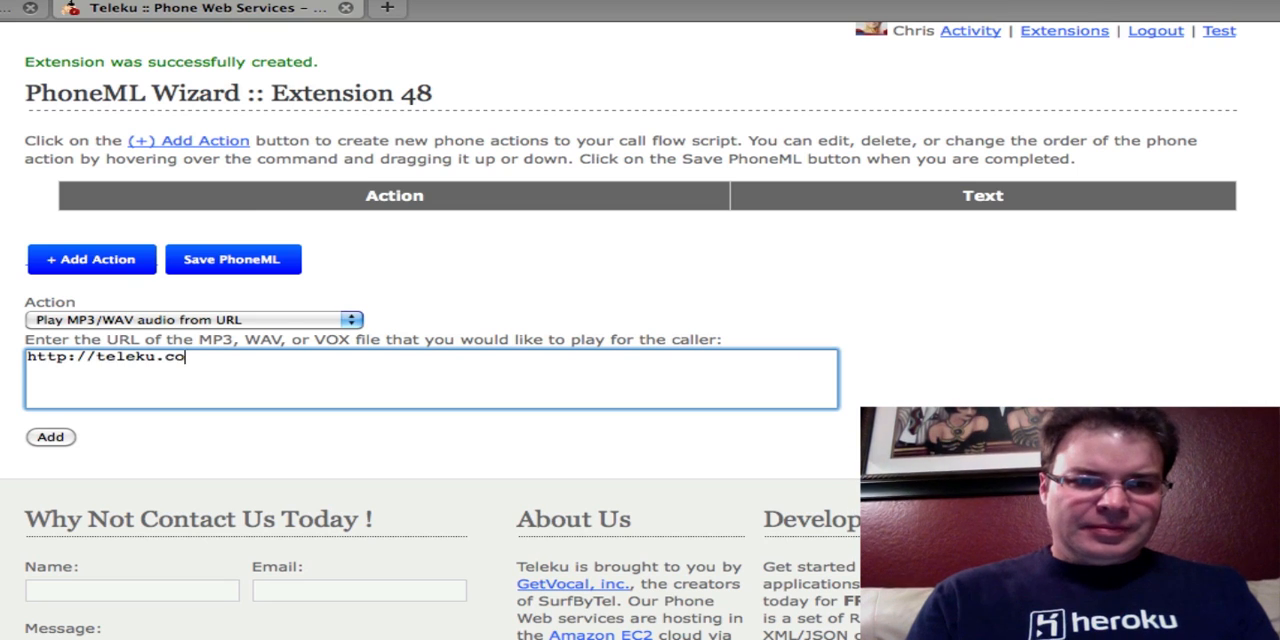
key(Backspace)
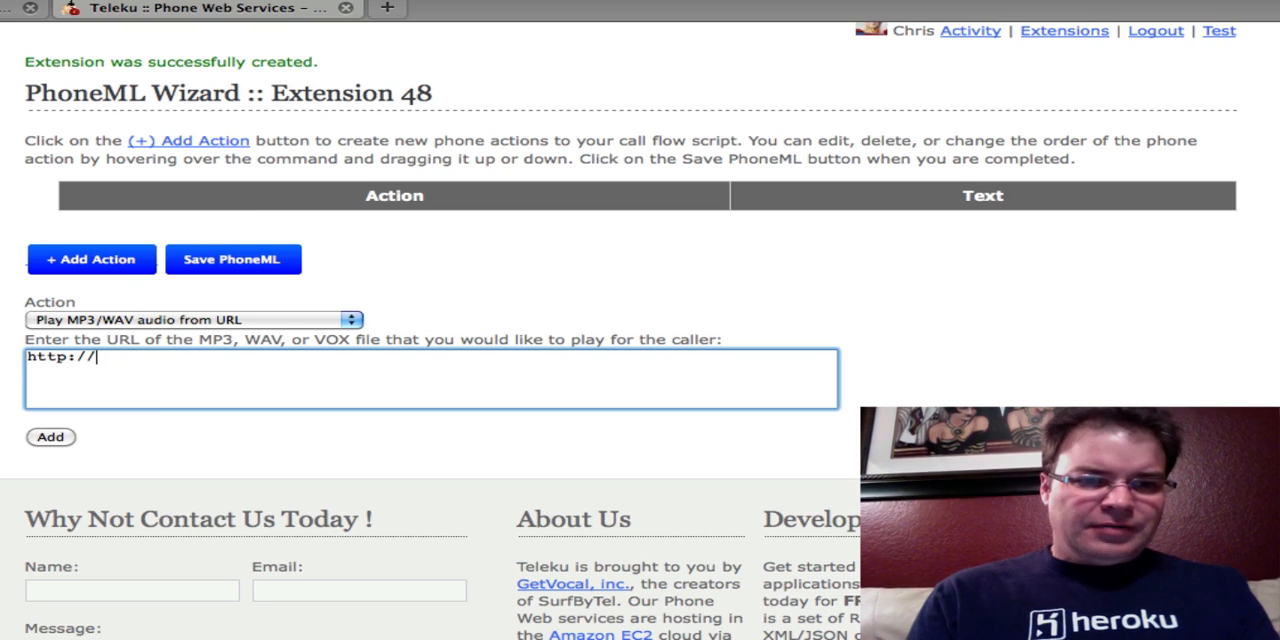
text(maywehelp)
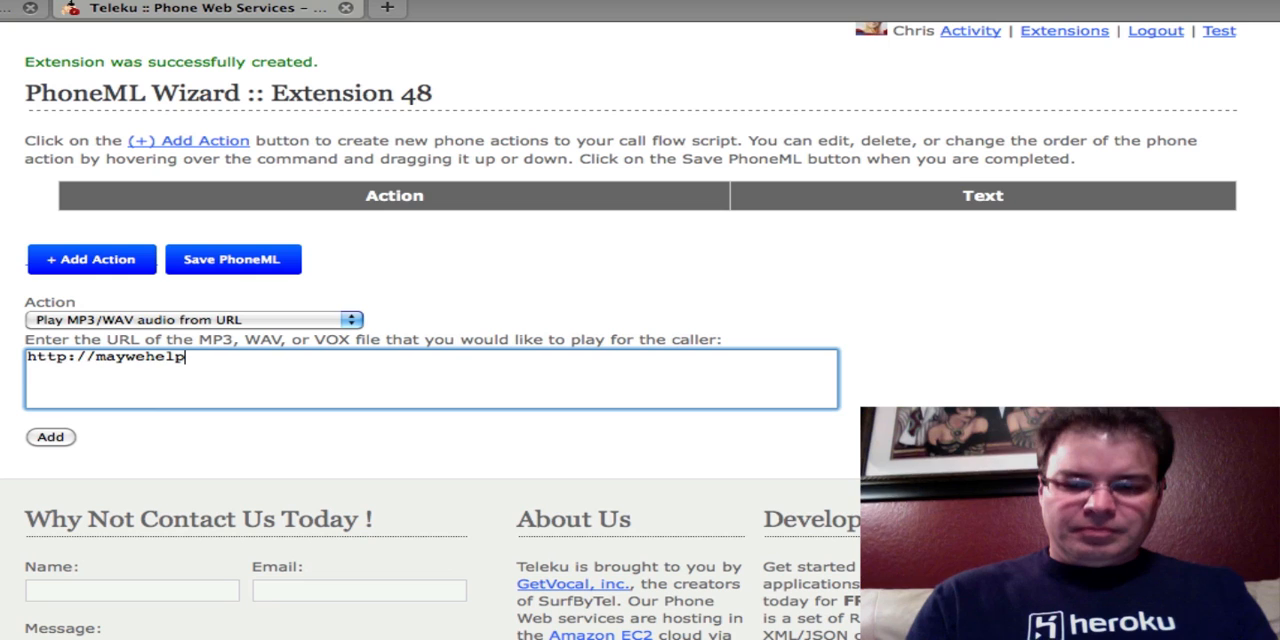
text(.com/)
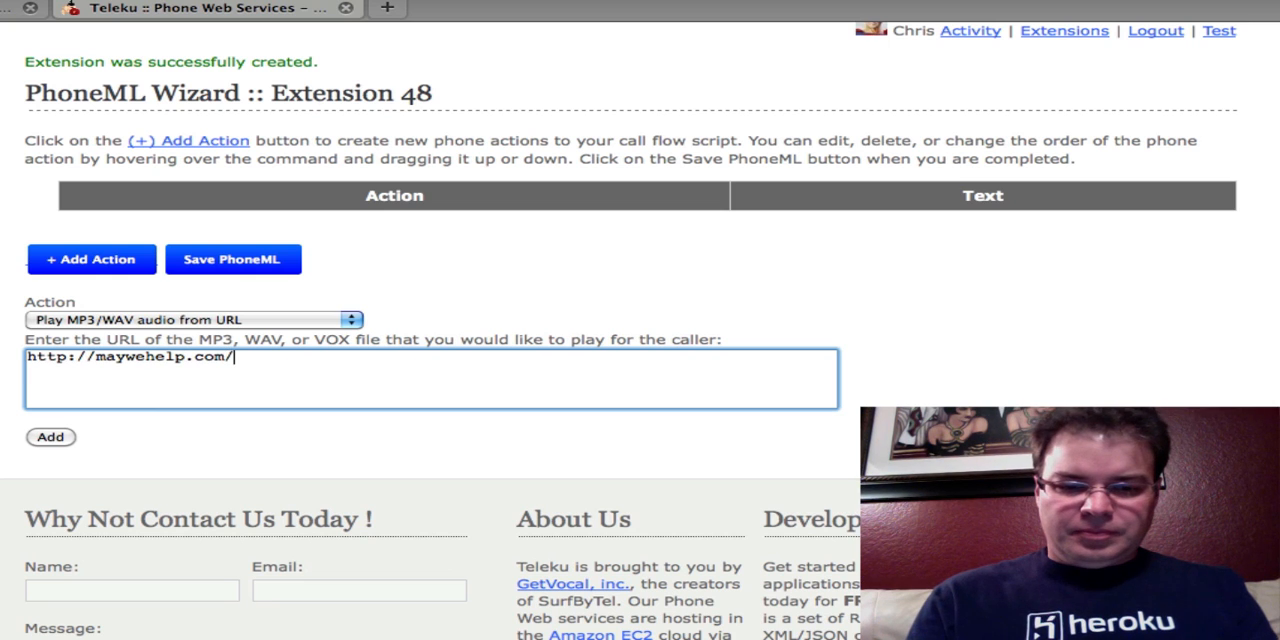
text(earcon)
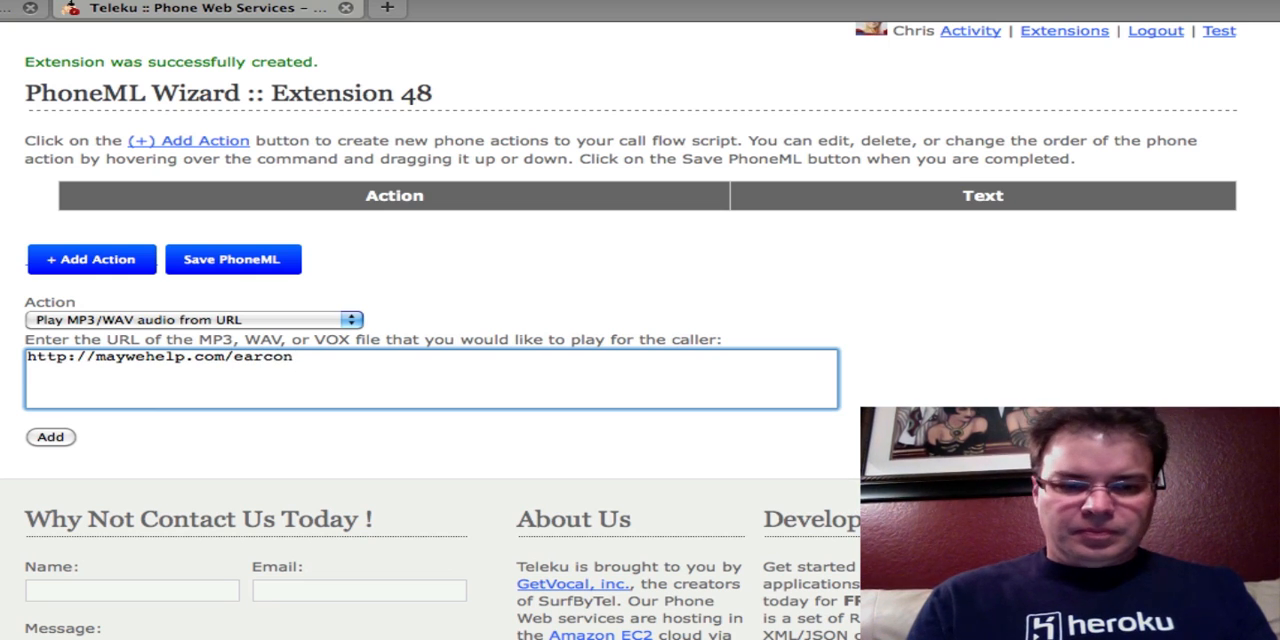
text(3.)
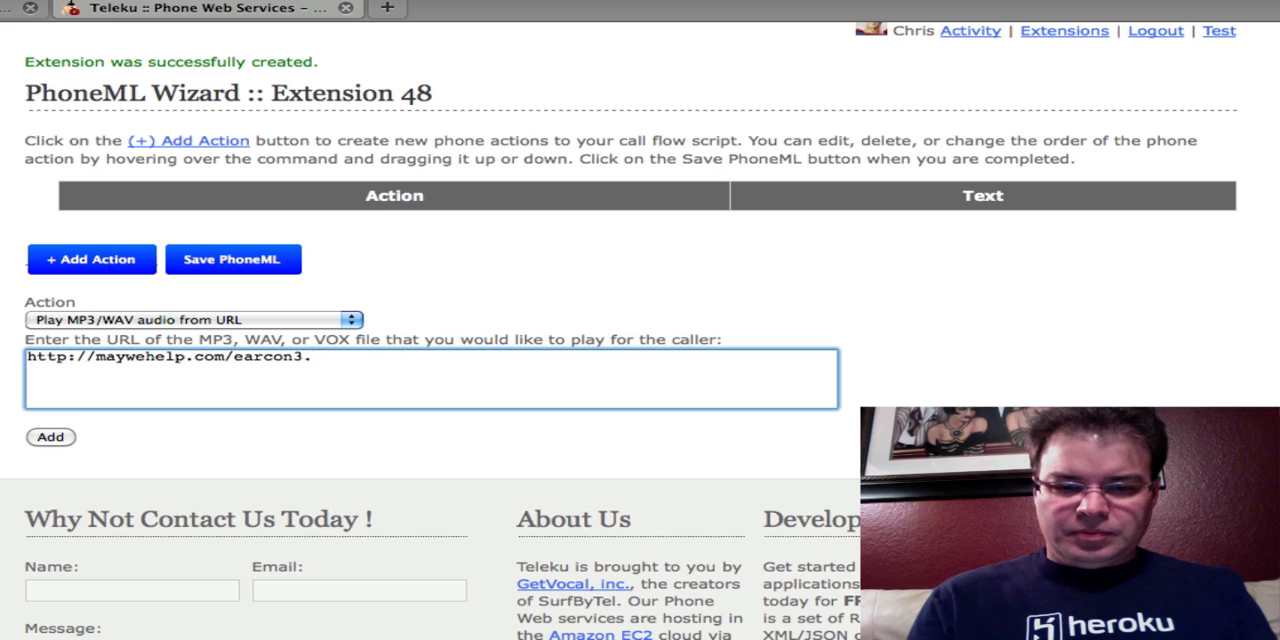
text(wav)
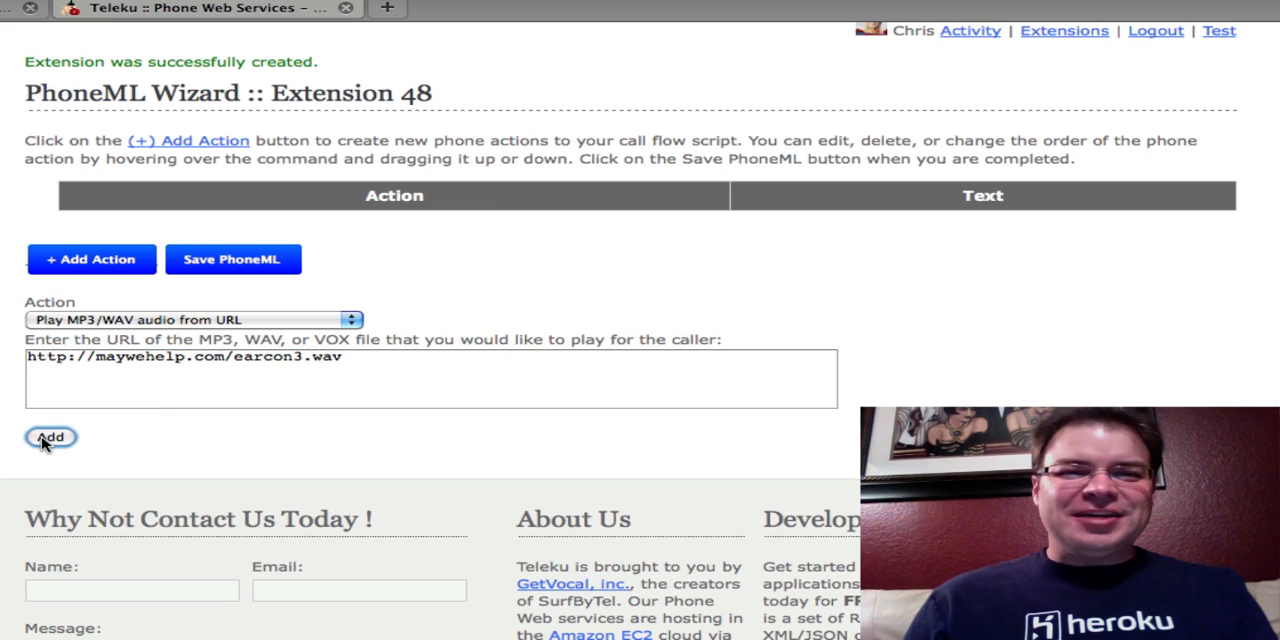
- Add the earcon3.wav Play action to the script and begin another action
click(50, 437)
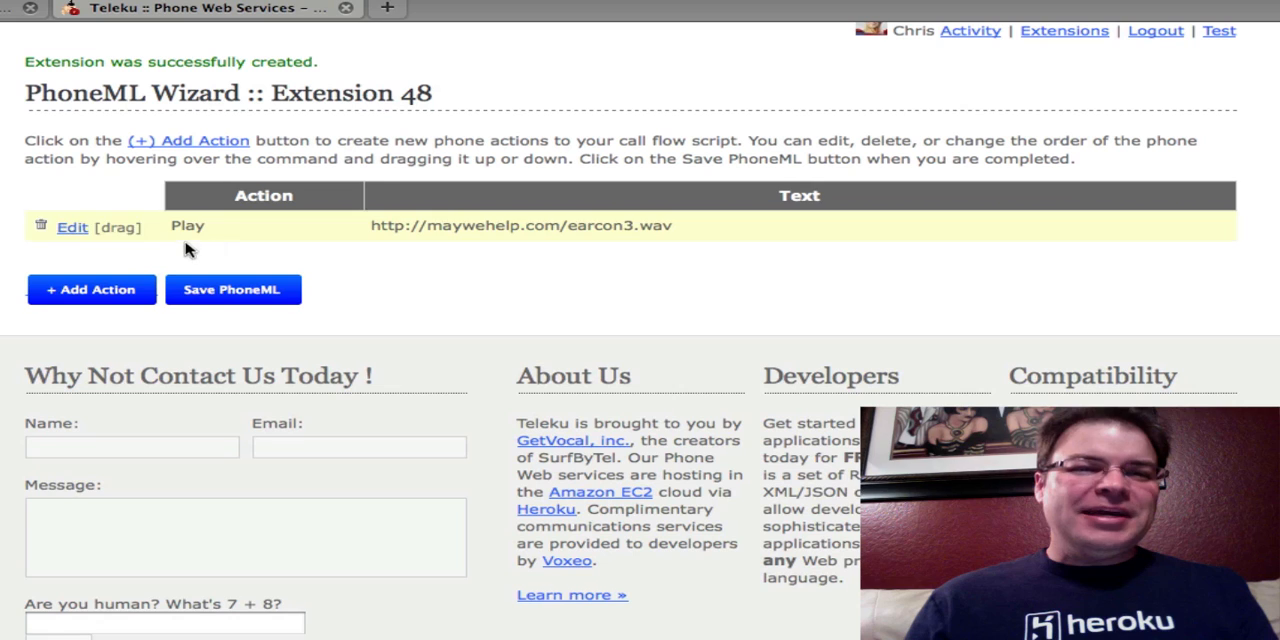
click(90, 289)
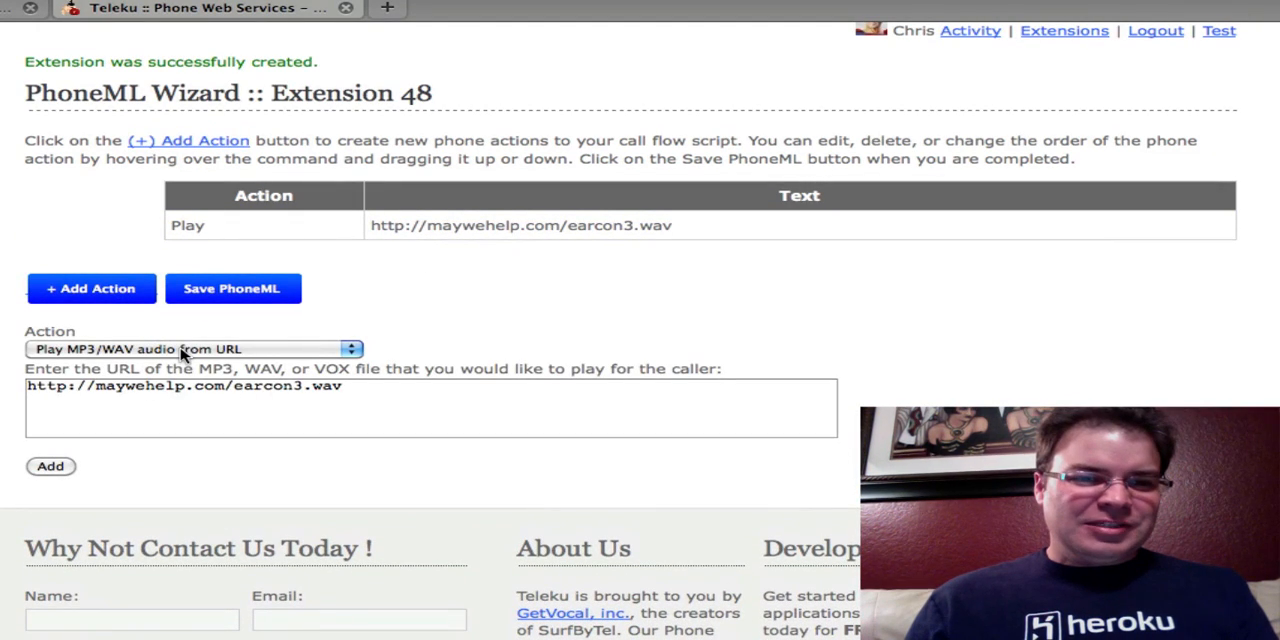
- Add a Speak action saying "what's up? how about this new wizard?"
click(190, 348)
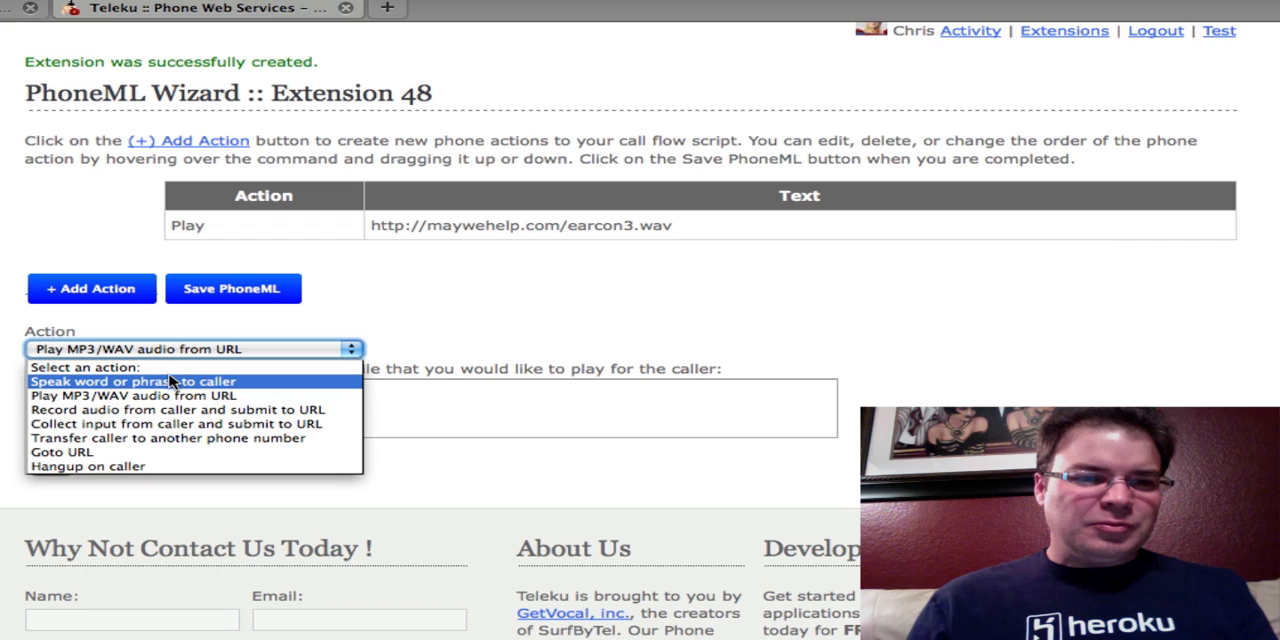
click(130, 381)
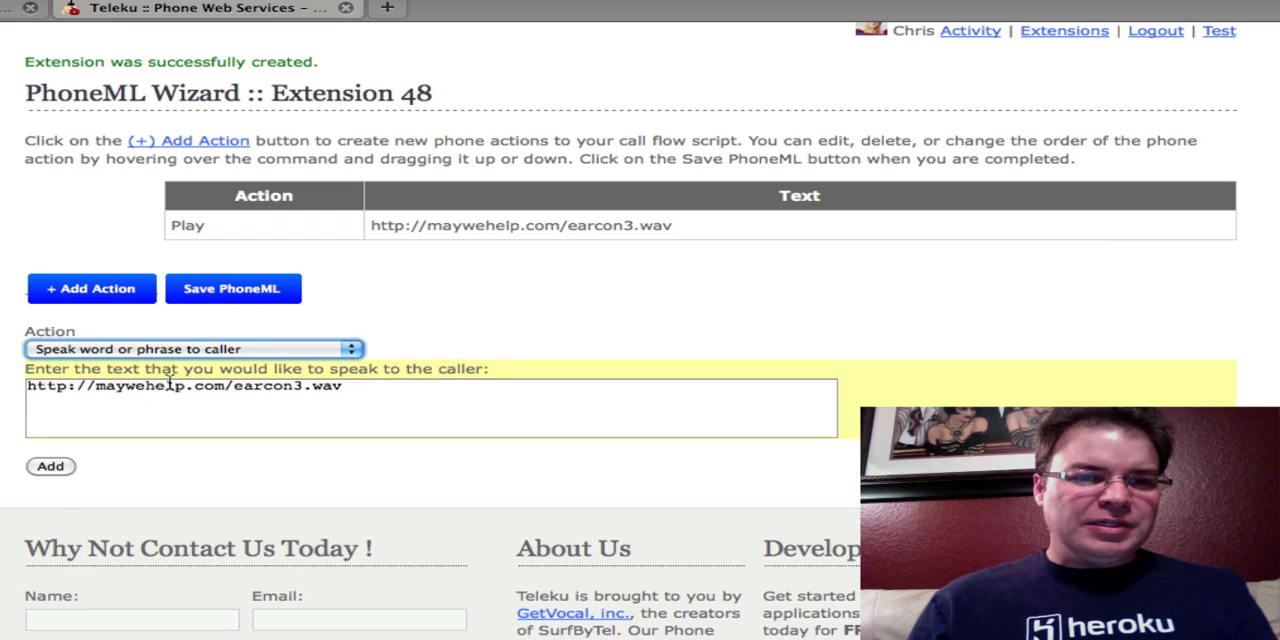
triple_click(183, 386)
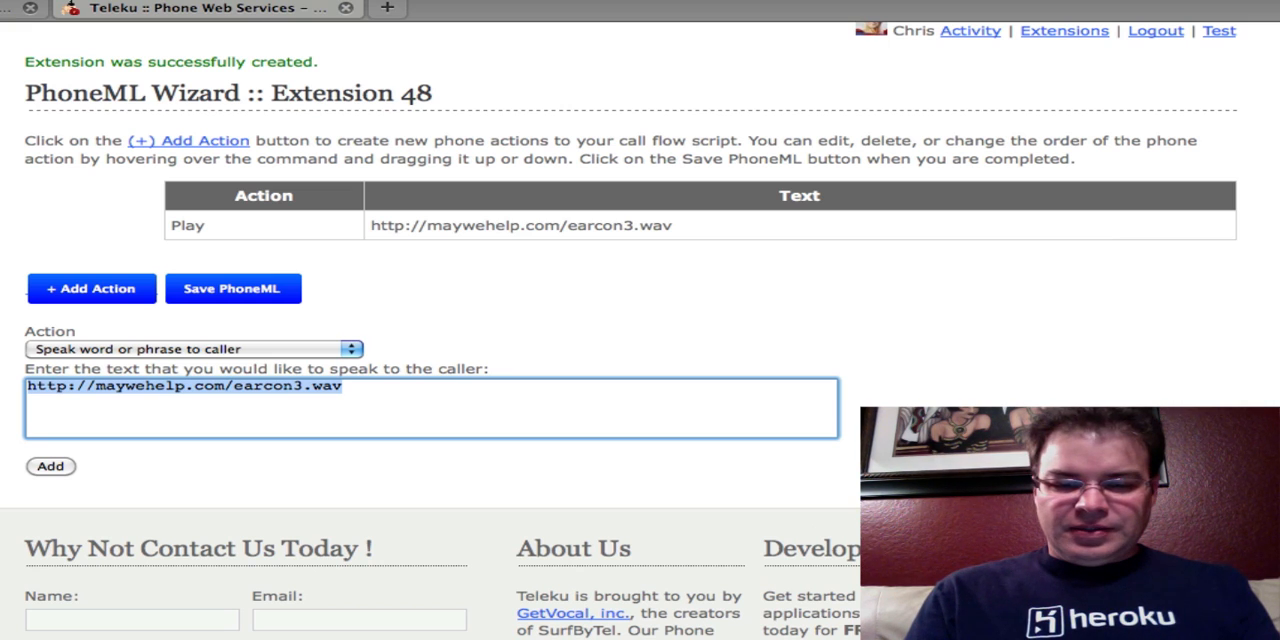
text(what's)
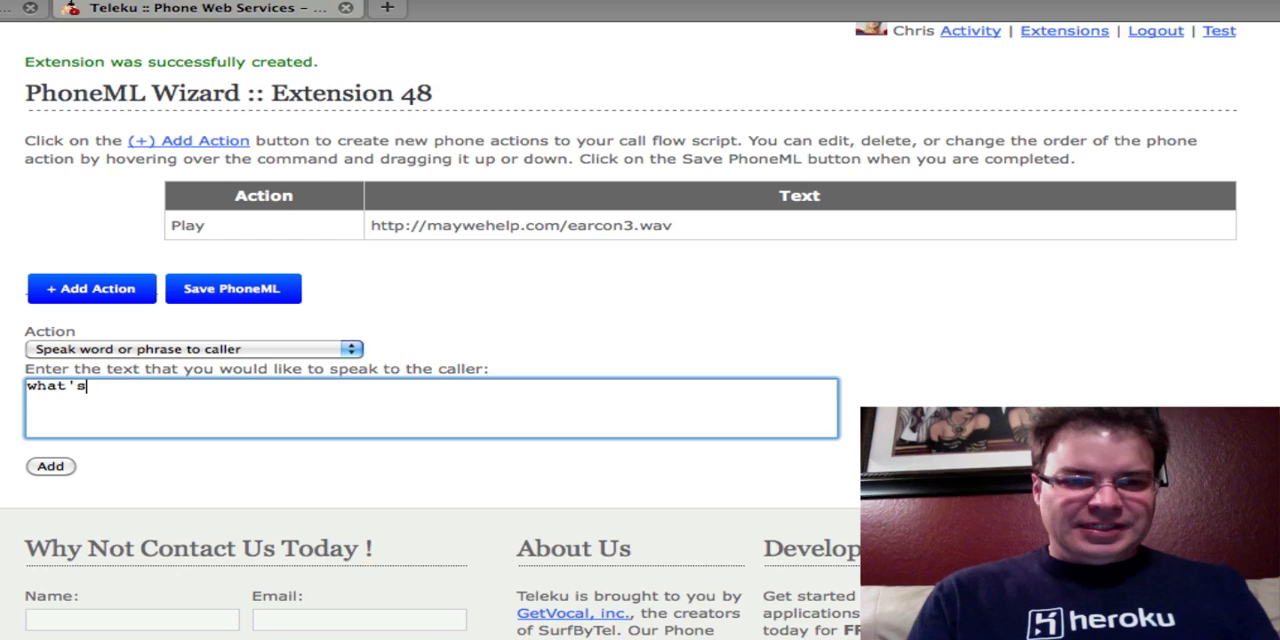
text(up?)
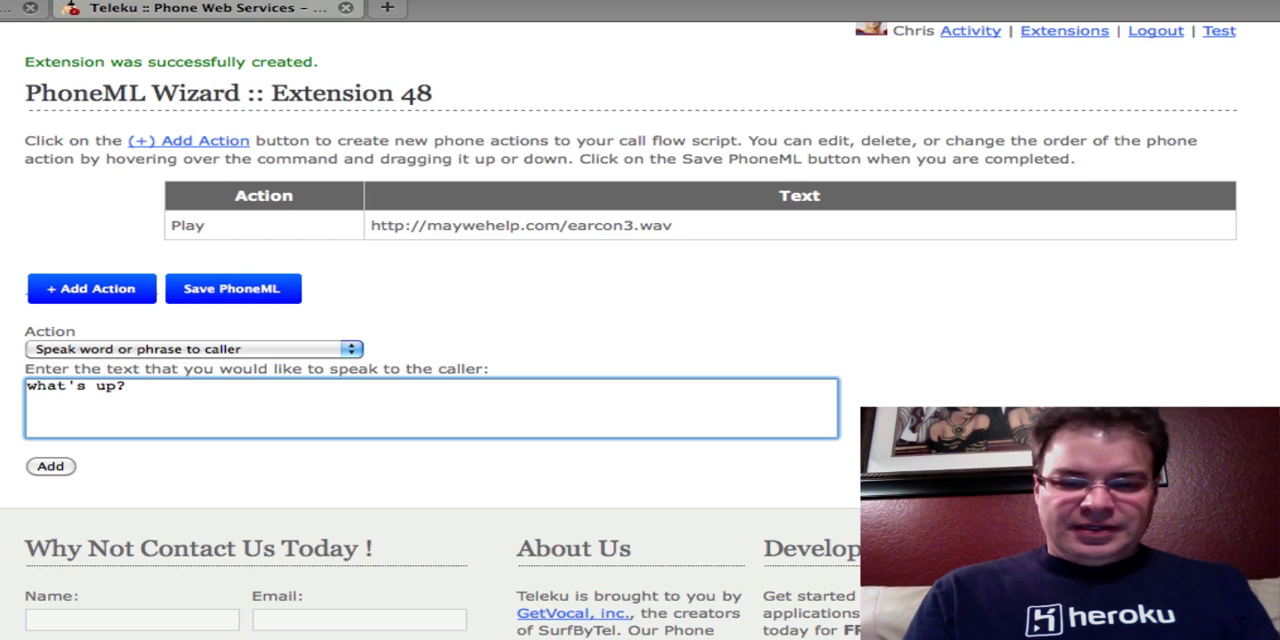
text(how about)
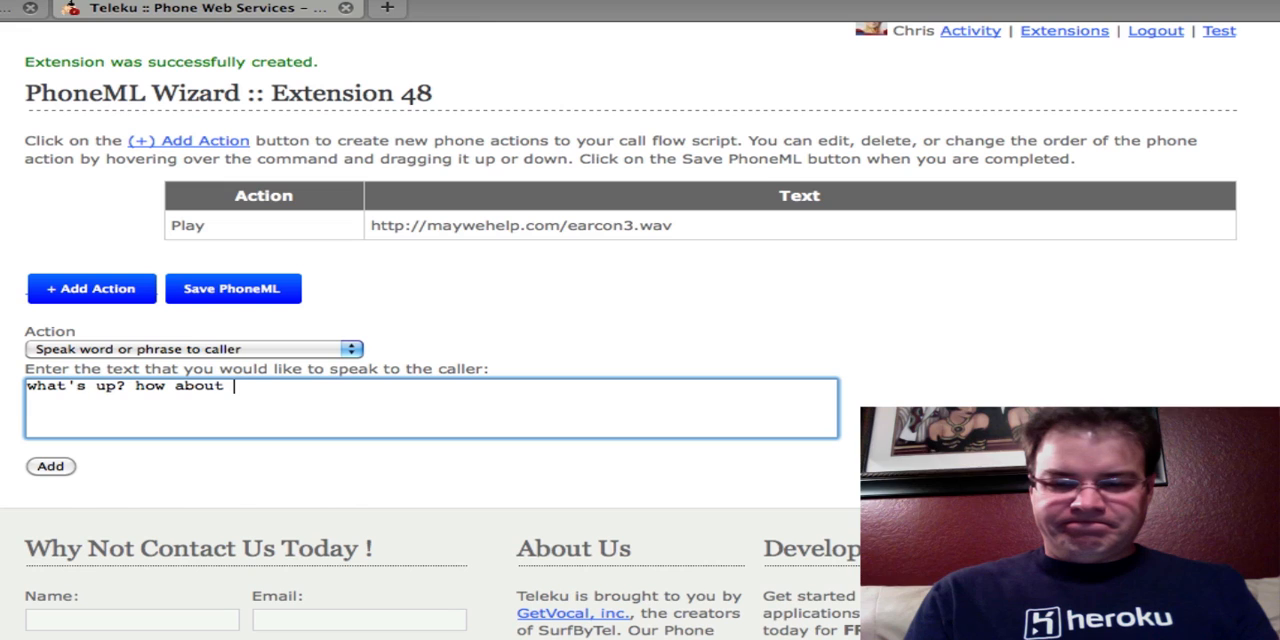
text(this ne)
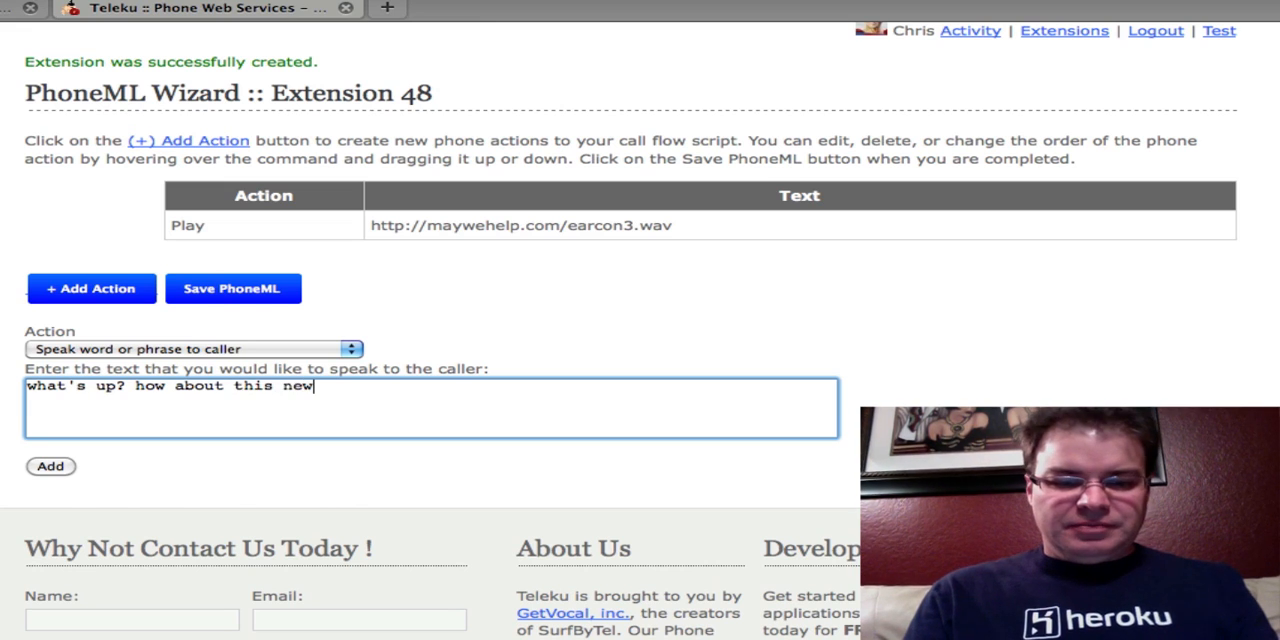
text(wizard?)
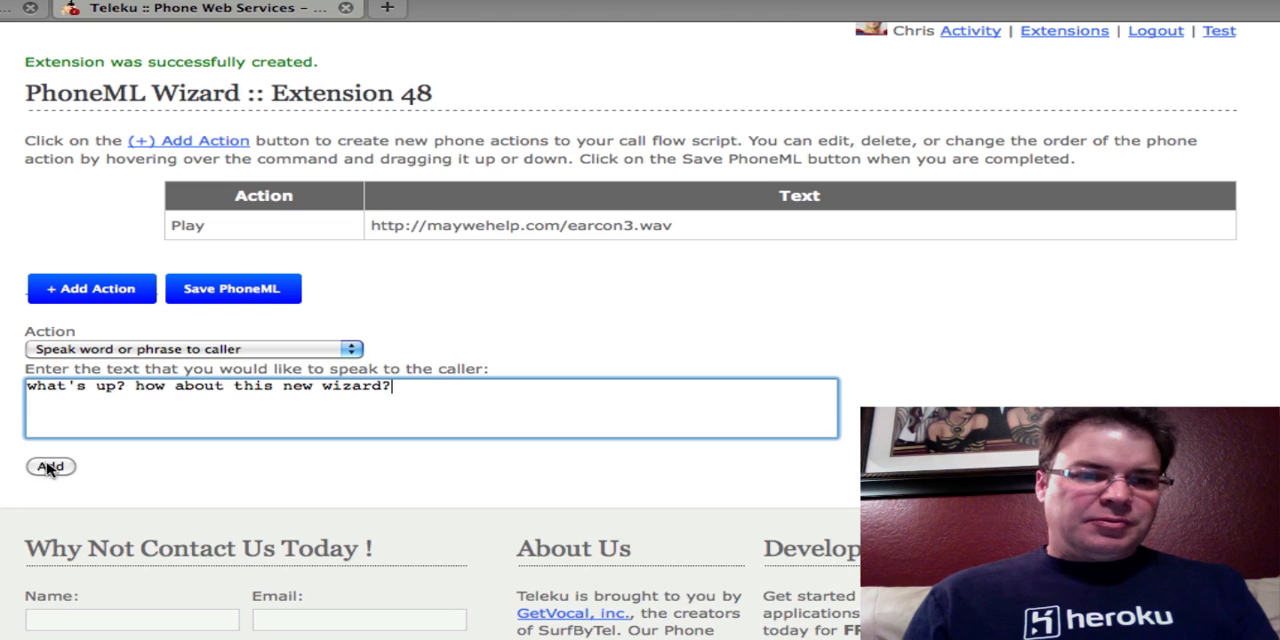
click(50, 466)
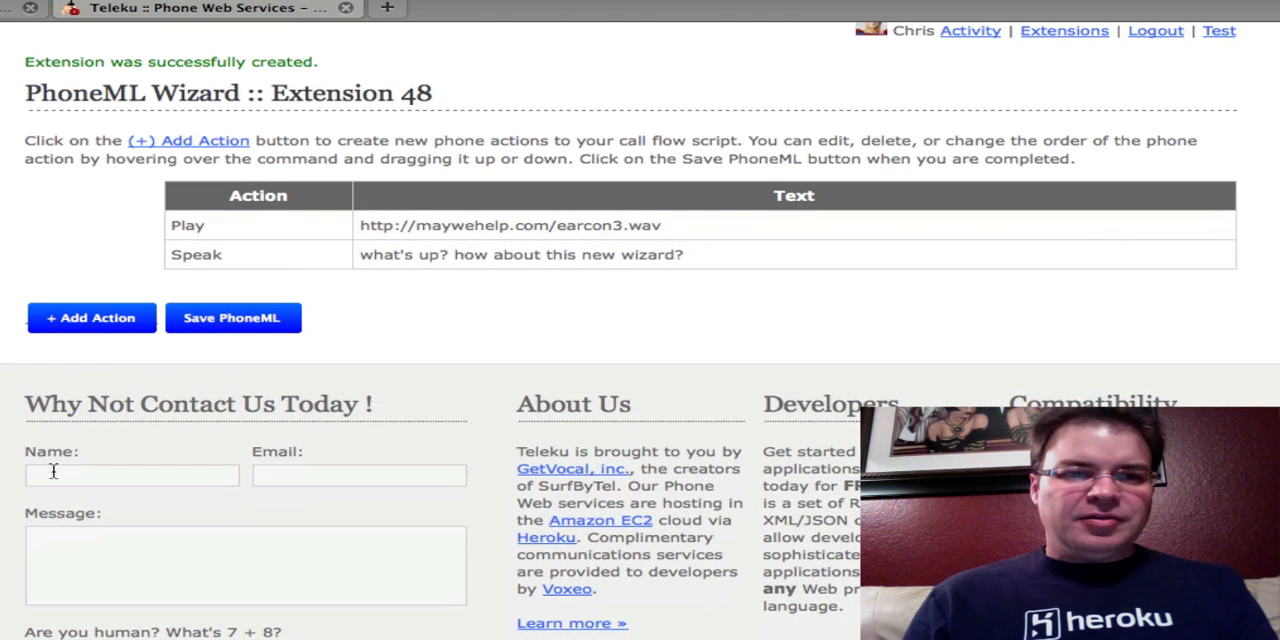
- Add another Speak action with the phrase 'spread the word'
click(90, 318)
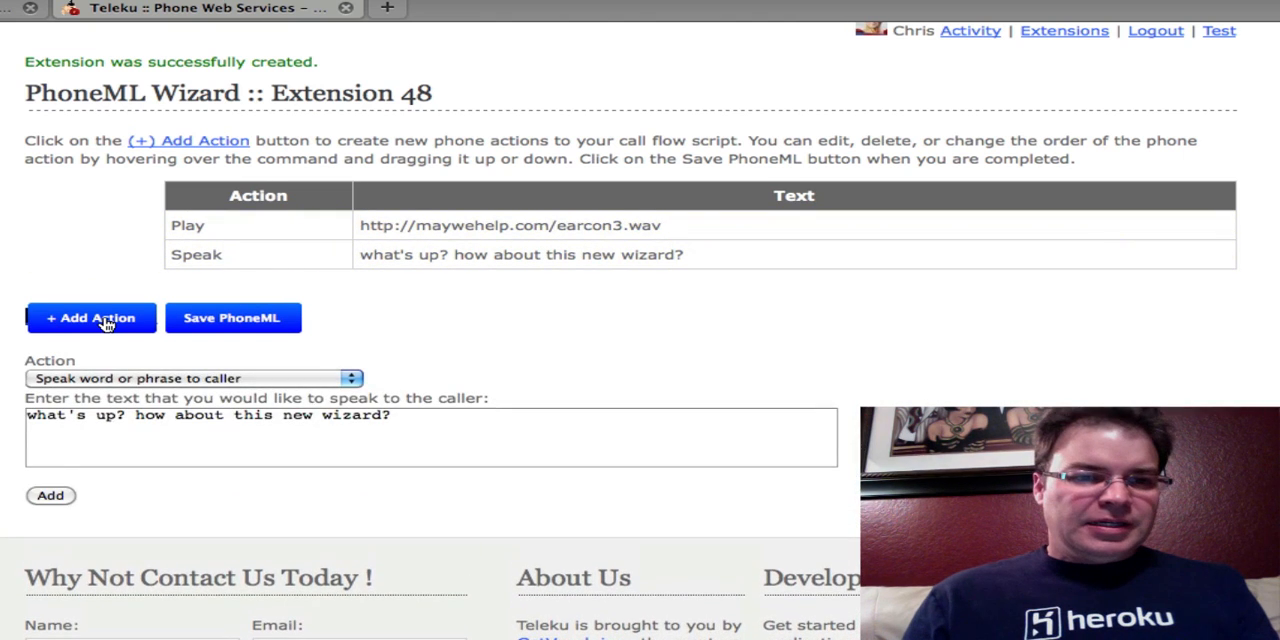
click(190, 378)
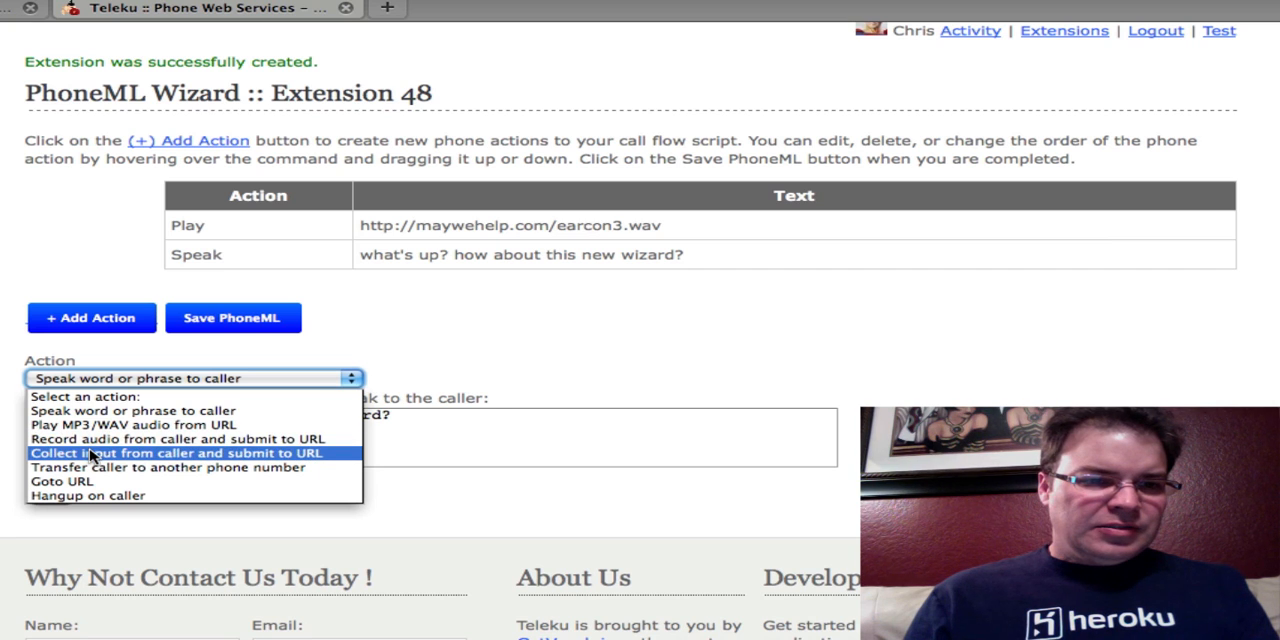
mouse_move(92, 468)
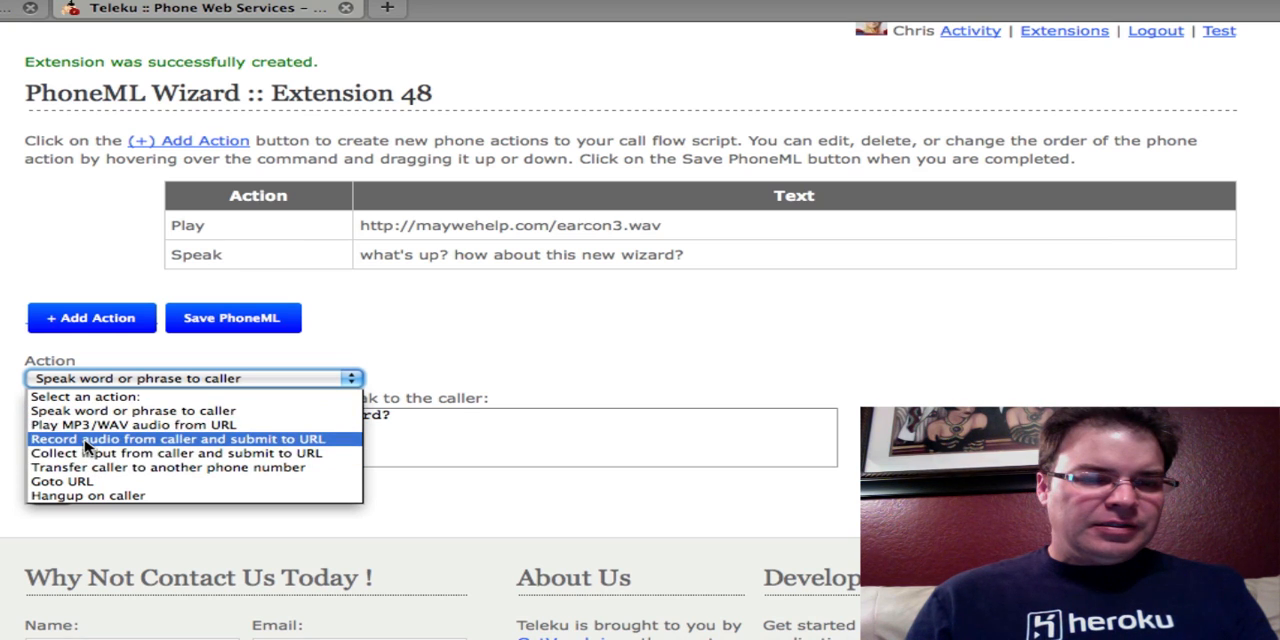
mouse_move(85, 453)
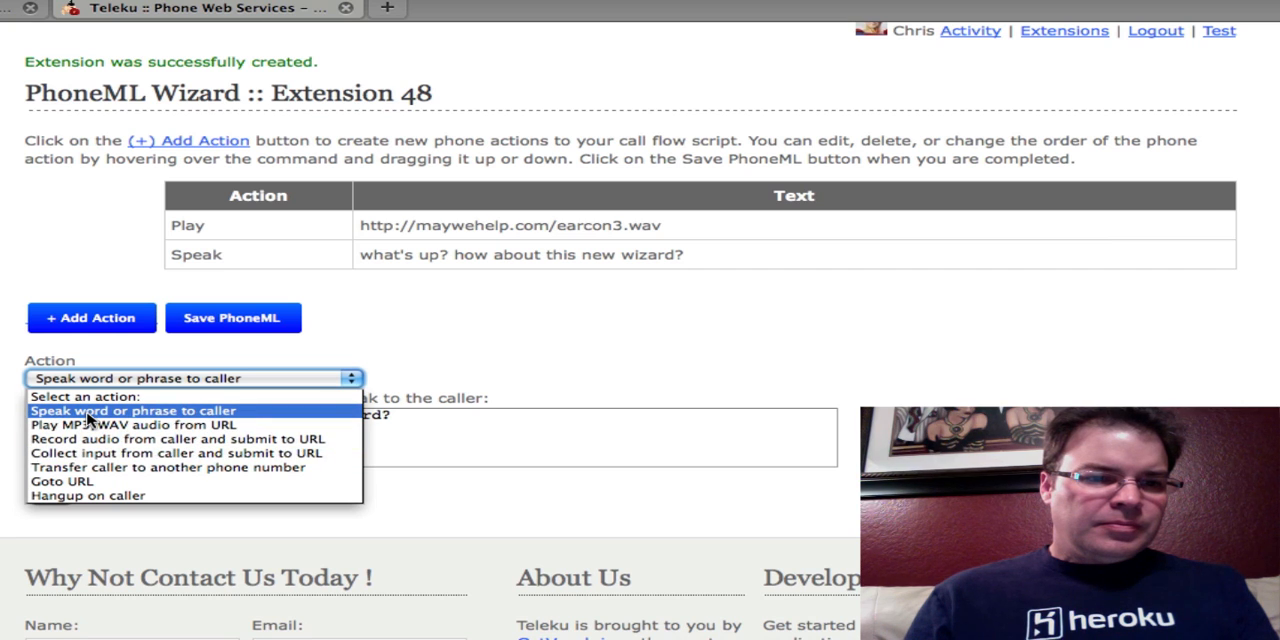
click(130, 410)
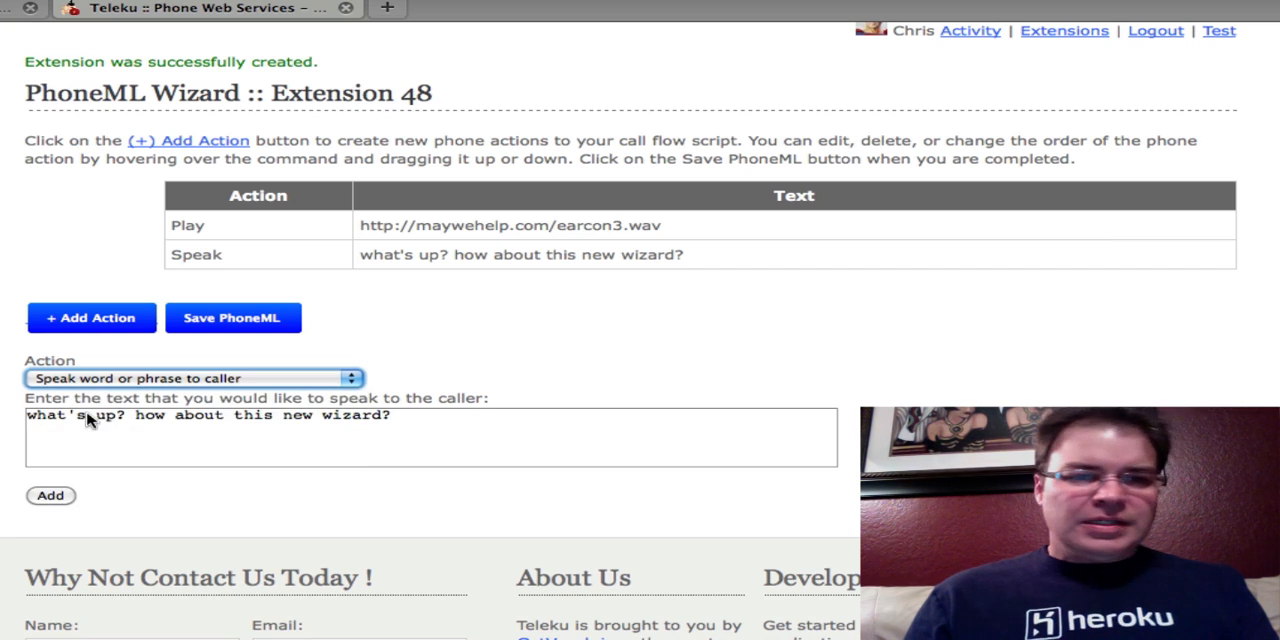
triple_click(200, 415)
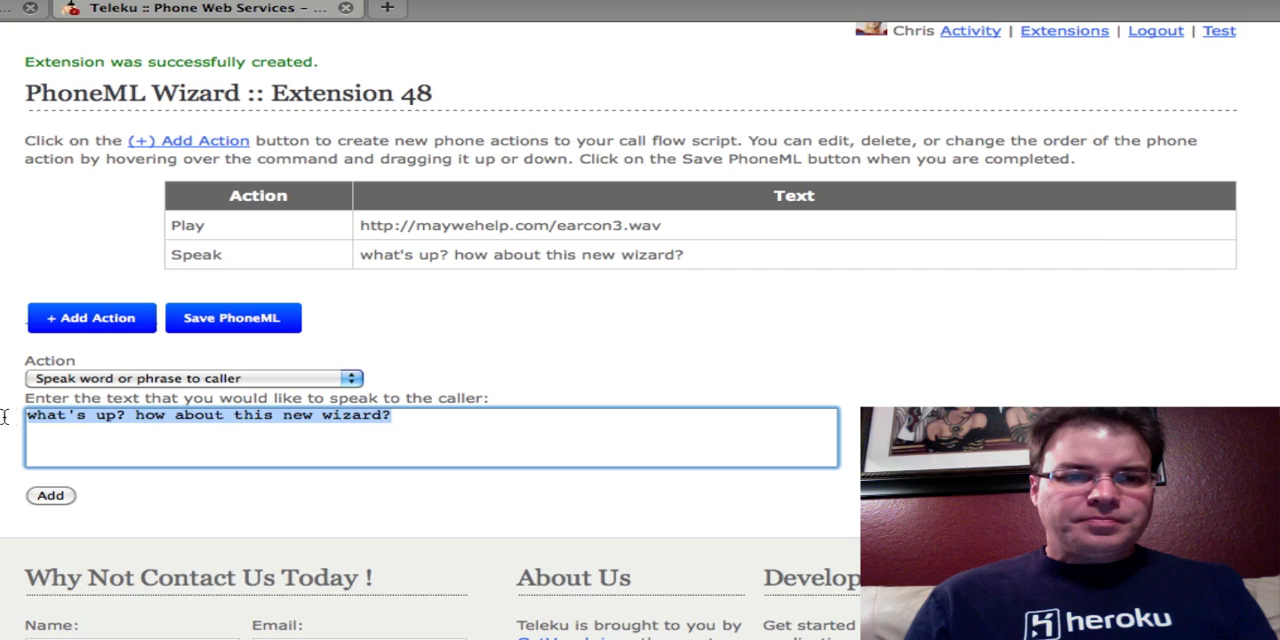
text(spread the word)
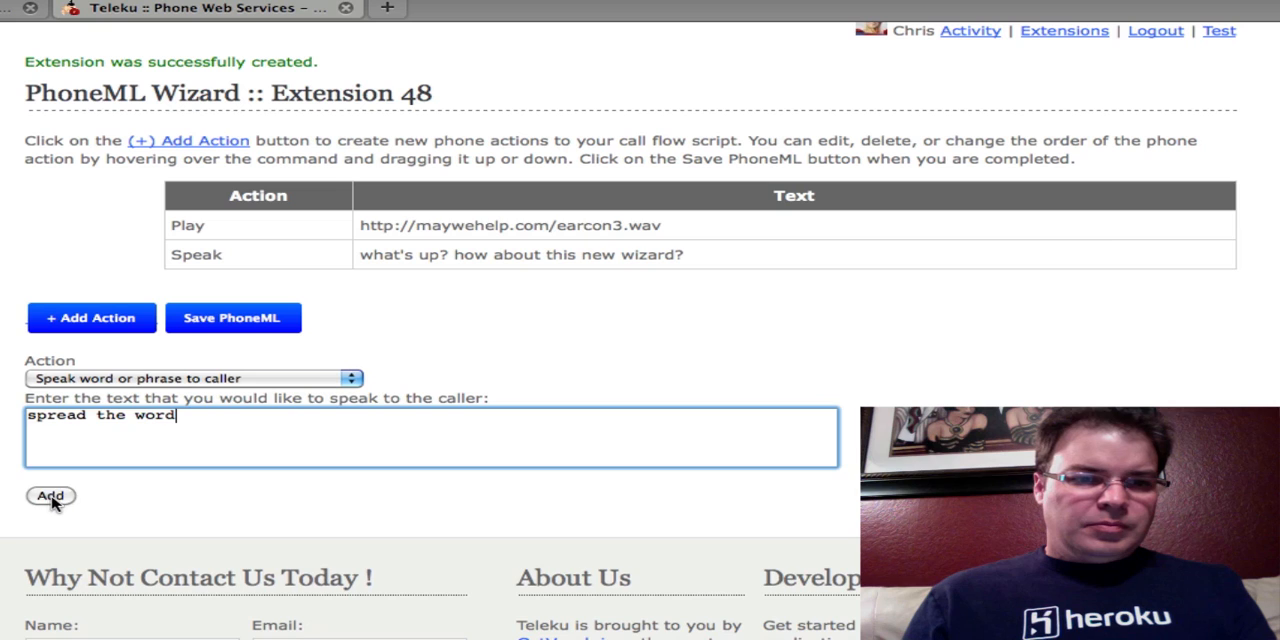
click(50, 495)
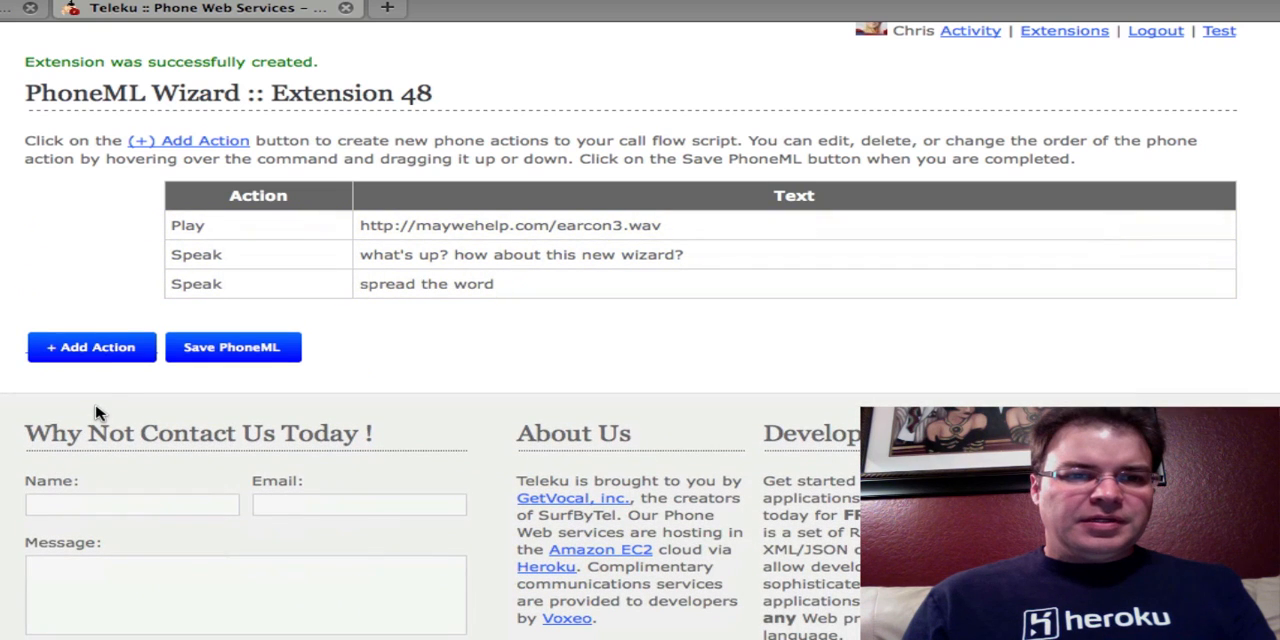
- Add a Hangup action to the end of the script
click(91, 347)
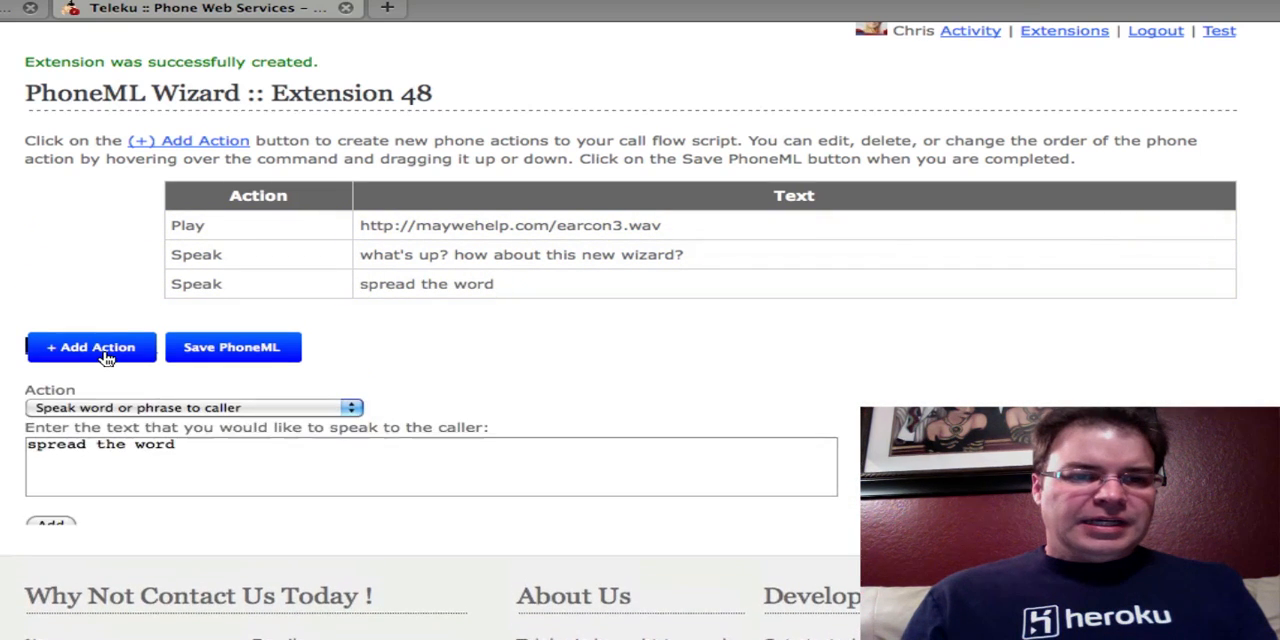
click(190, 407)
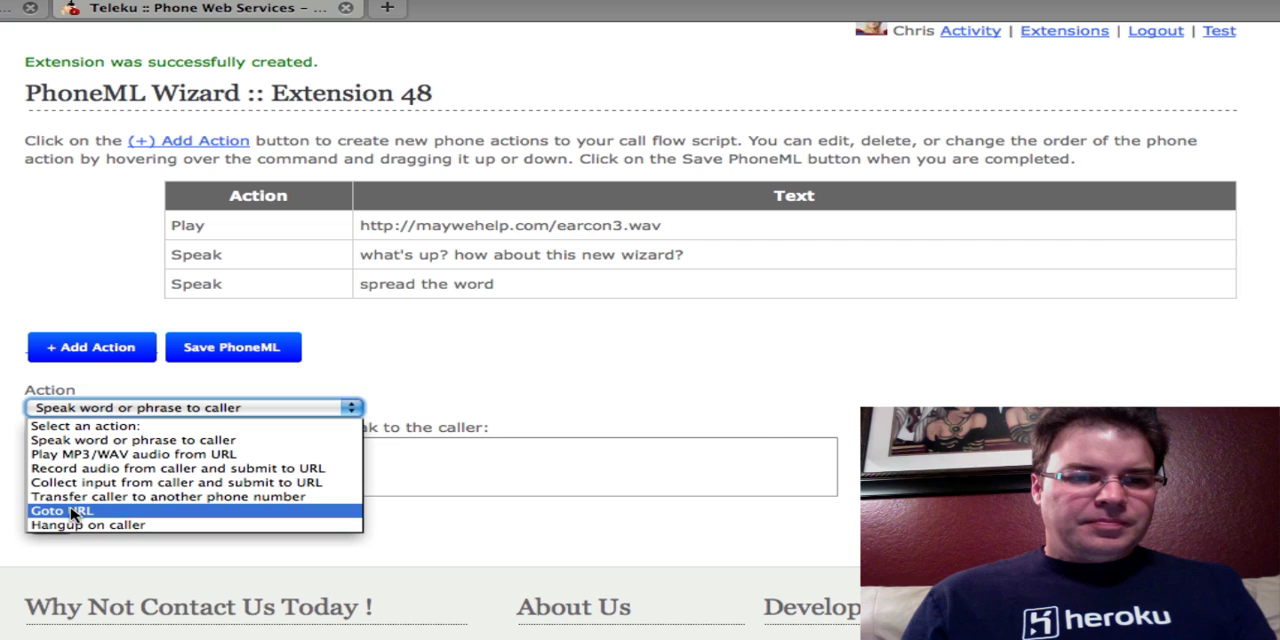
click(88, 525)
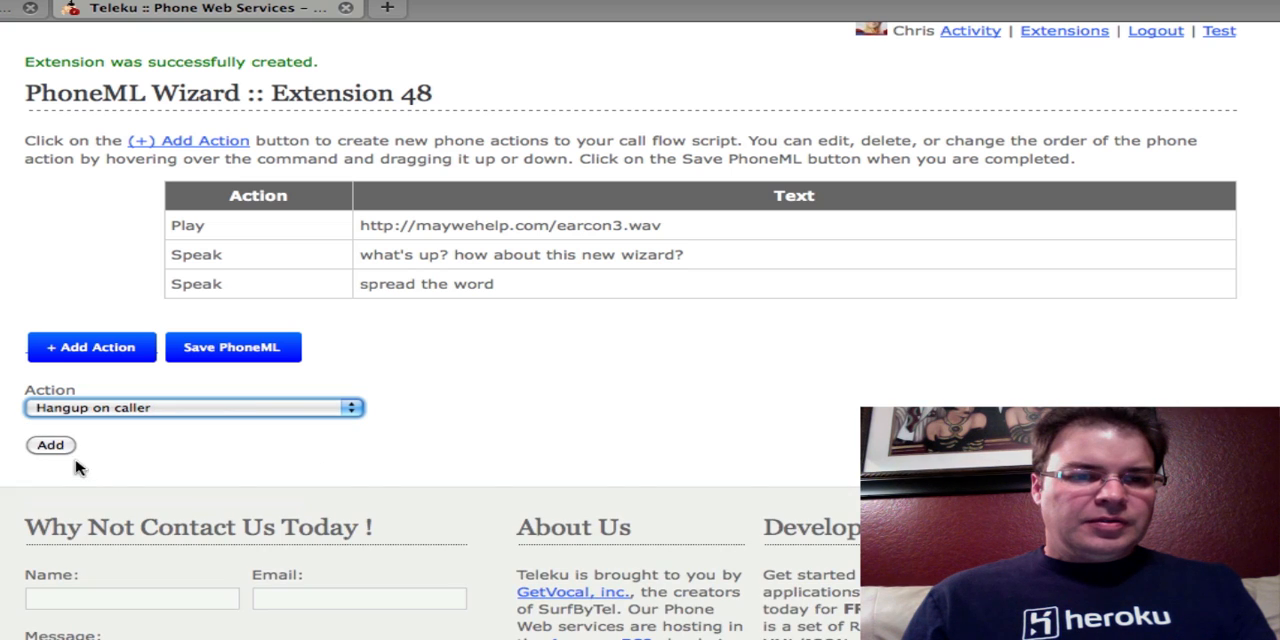
click(50, 445)
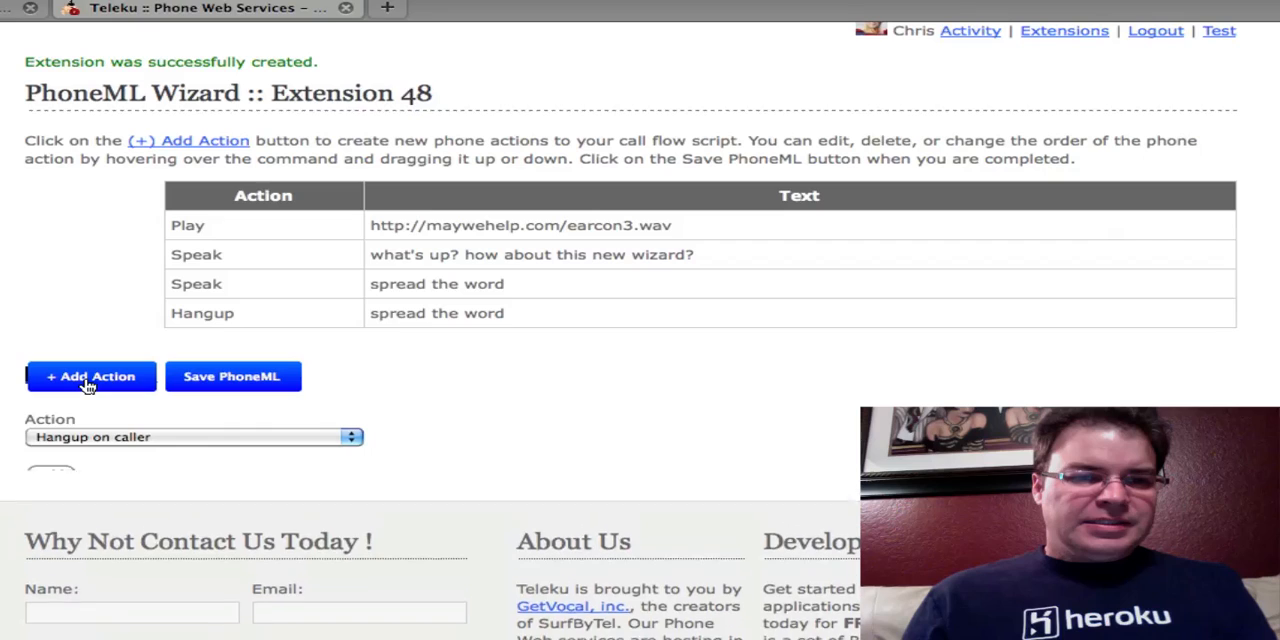
click(193, 437)
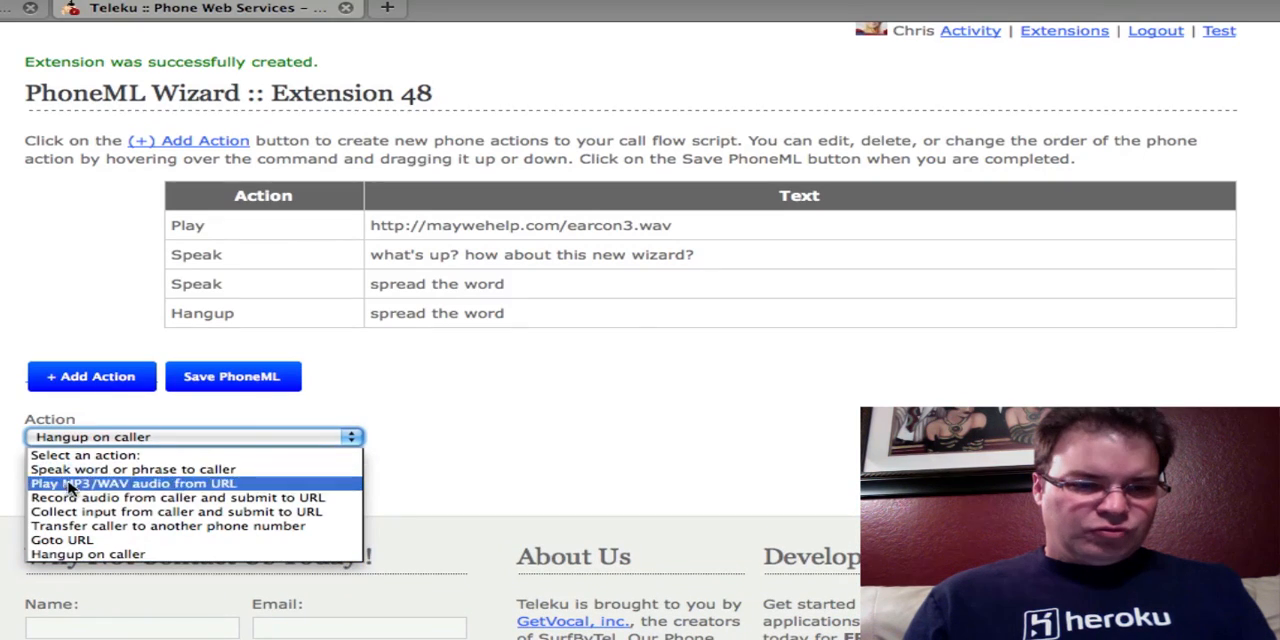
click(168, 526)
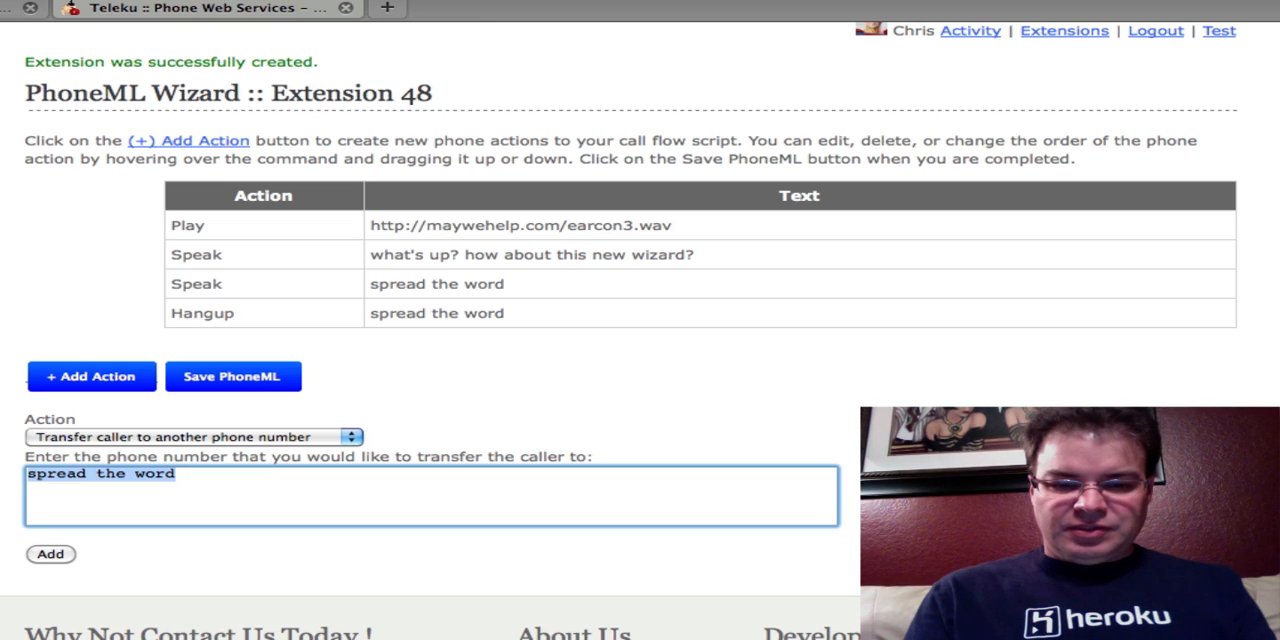
text(480)
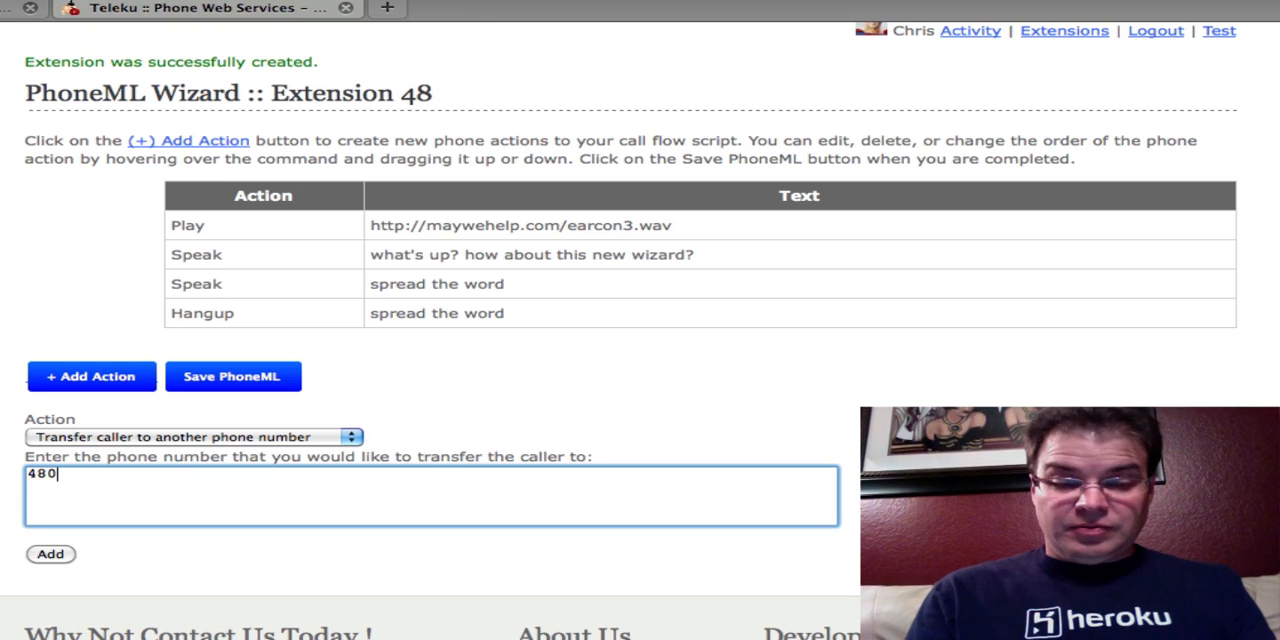
text(555)
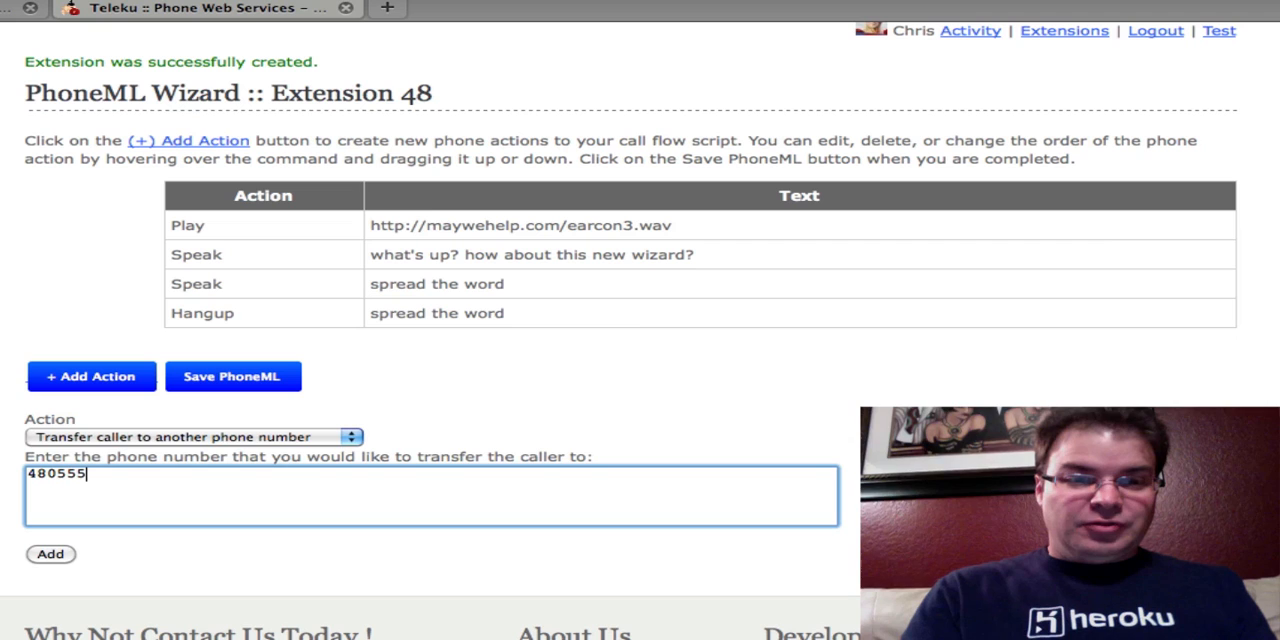
text(1212)
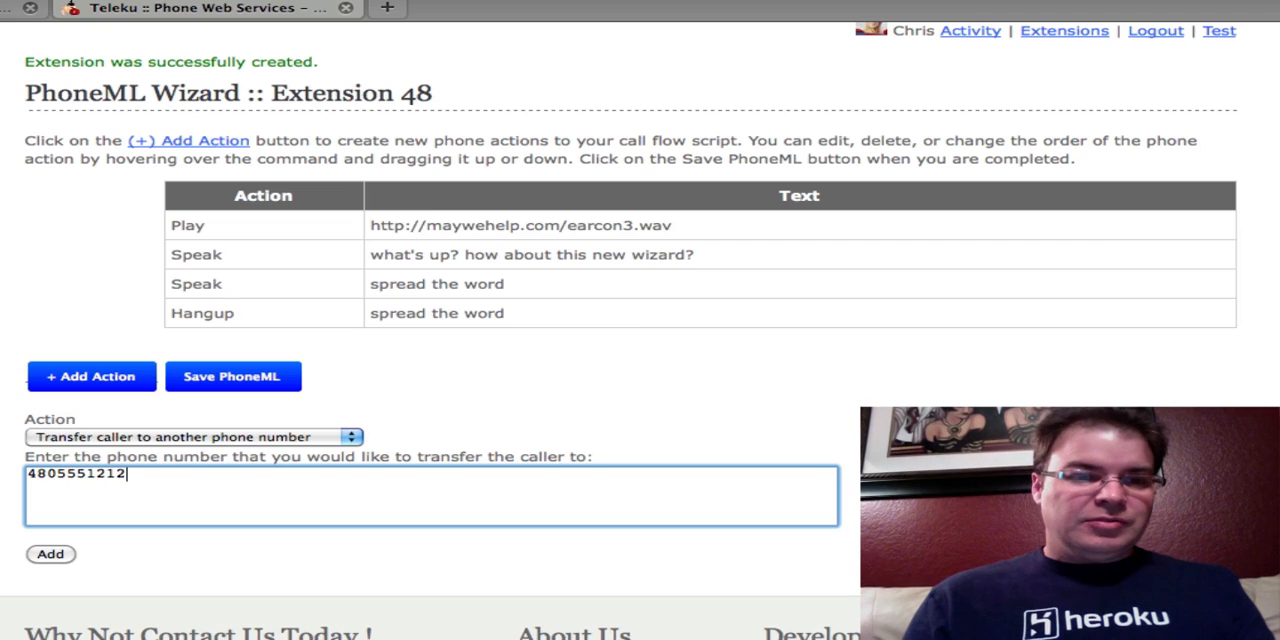
click(50, 554)
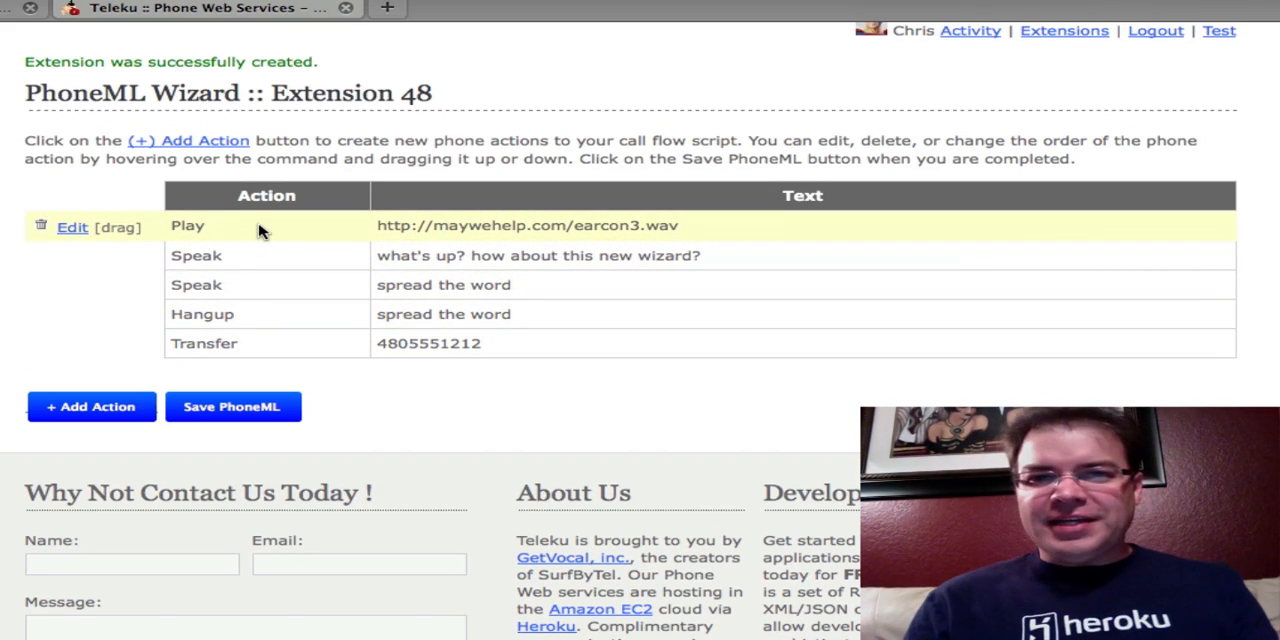
mouse_move(248, 254)
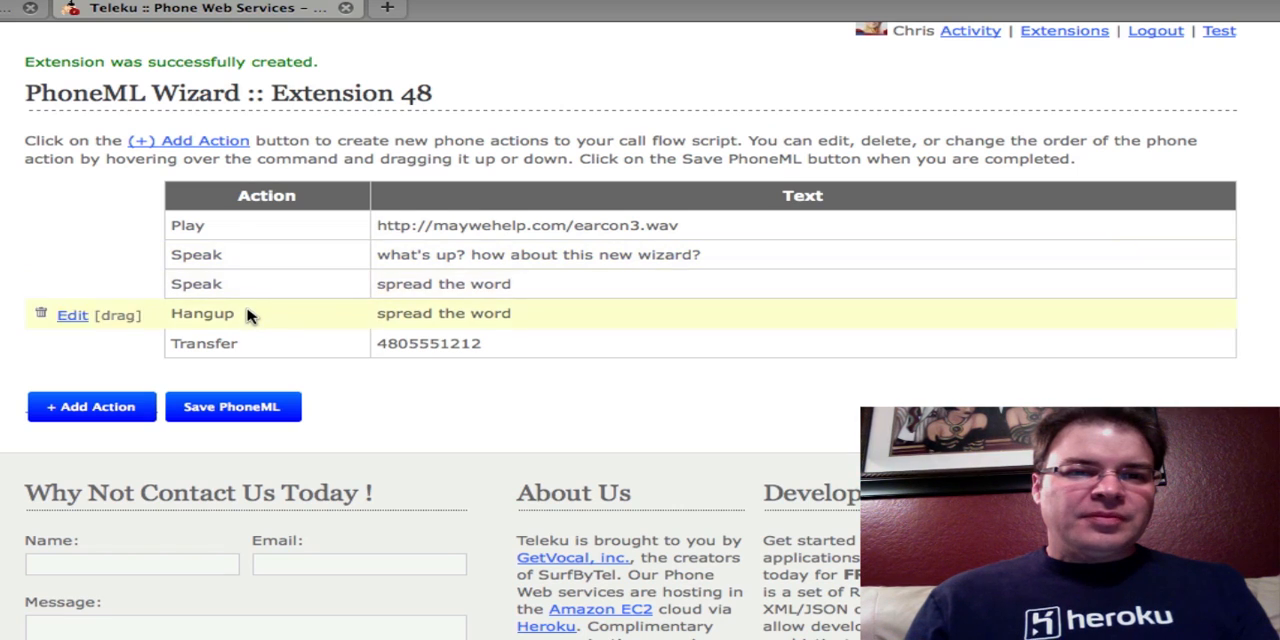
mouse_move(285, 322)
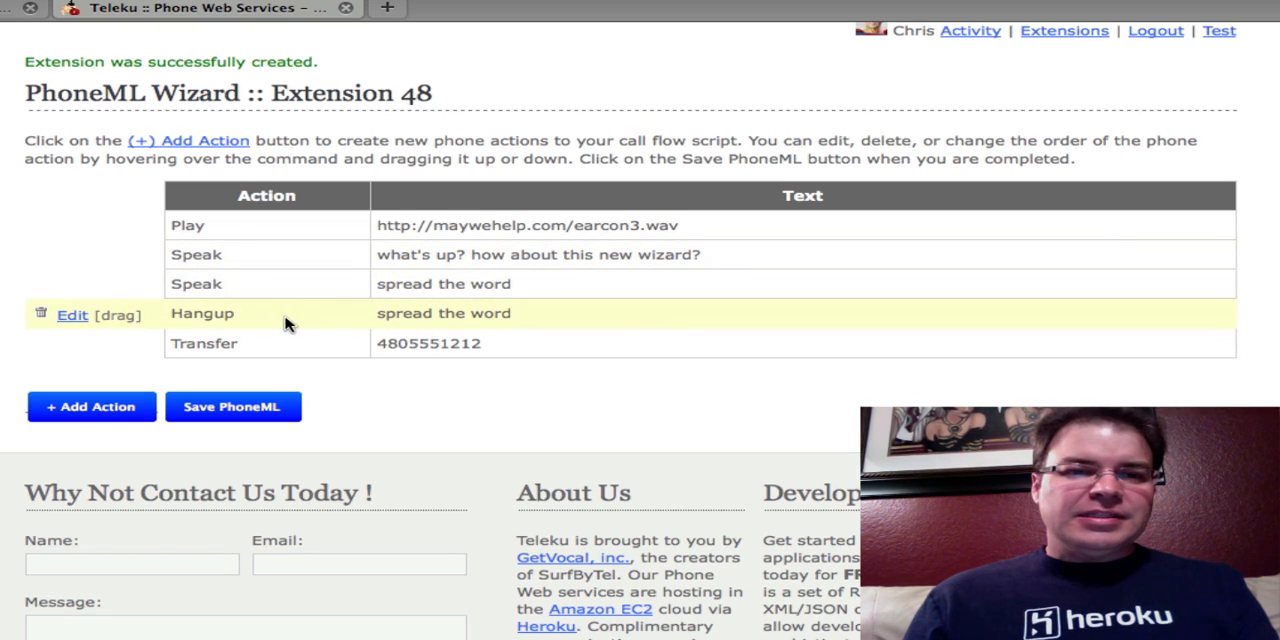
click(72, 314)
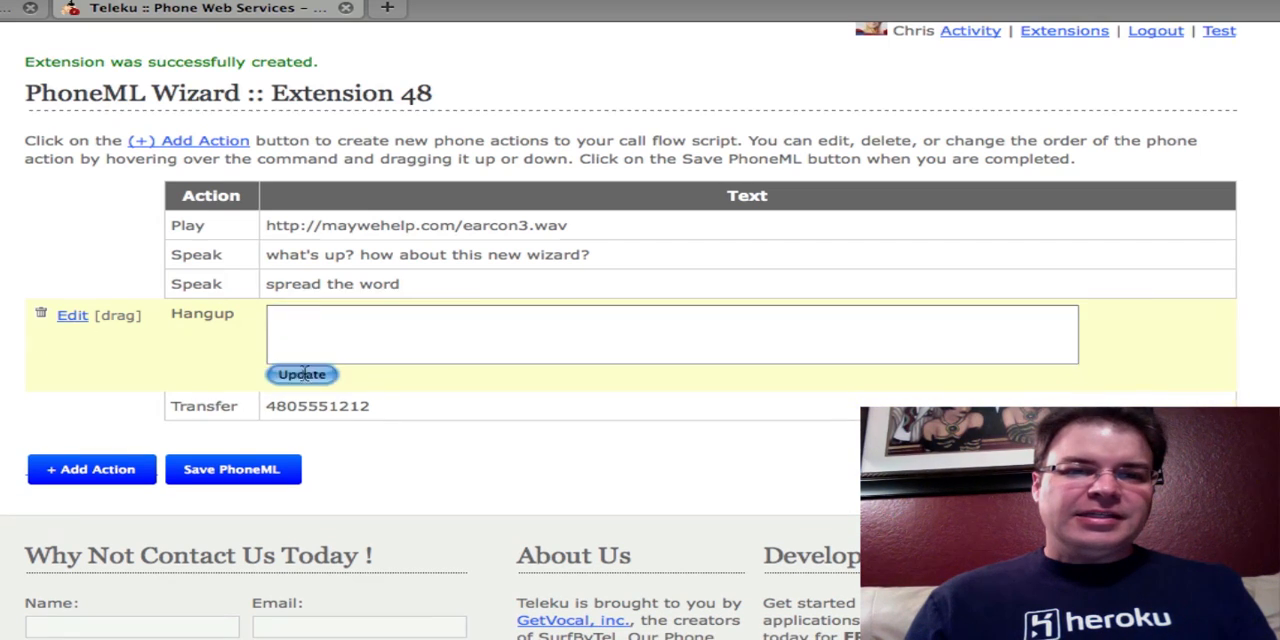
click(301, 373)
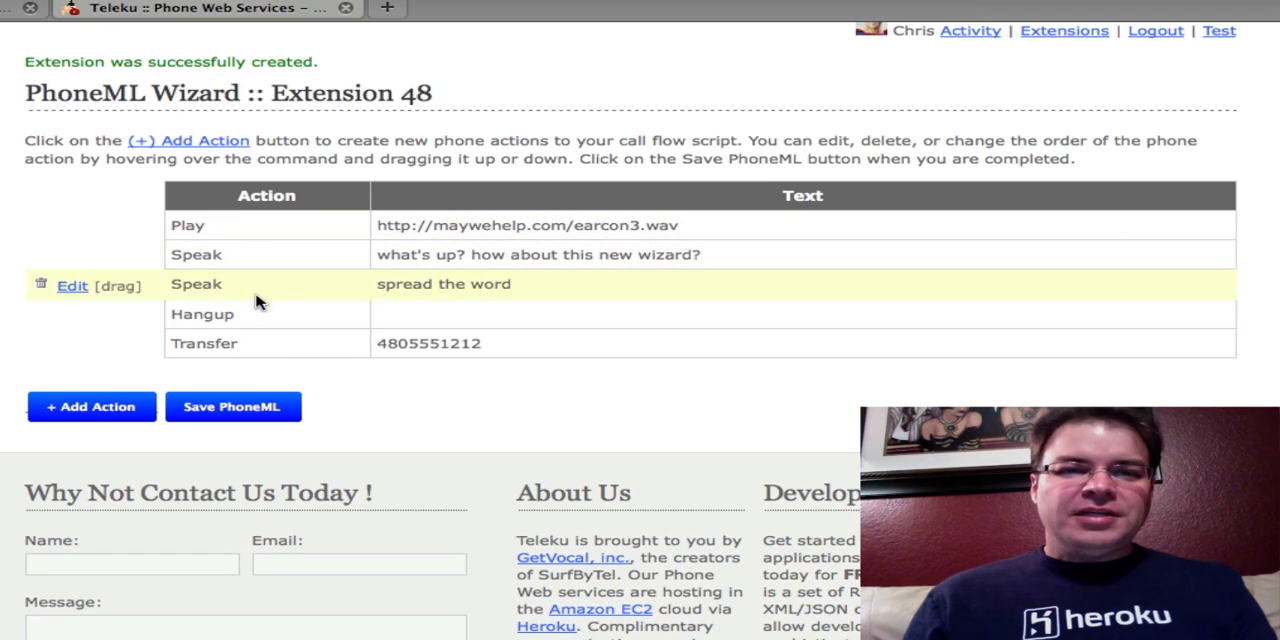
mouse_move(210, 254)
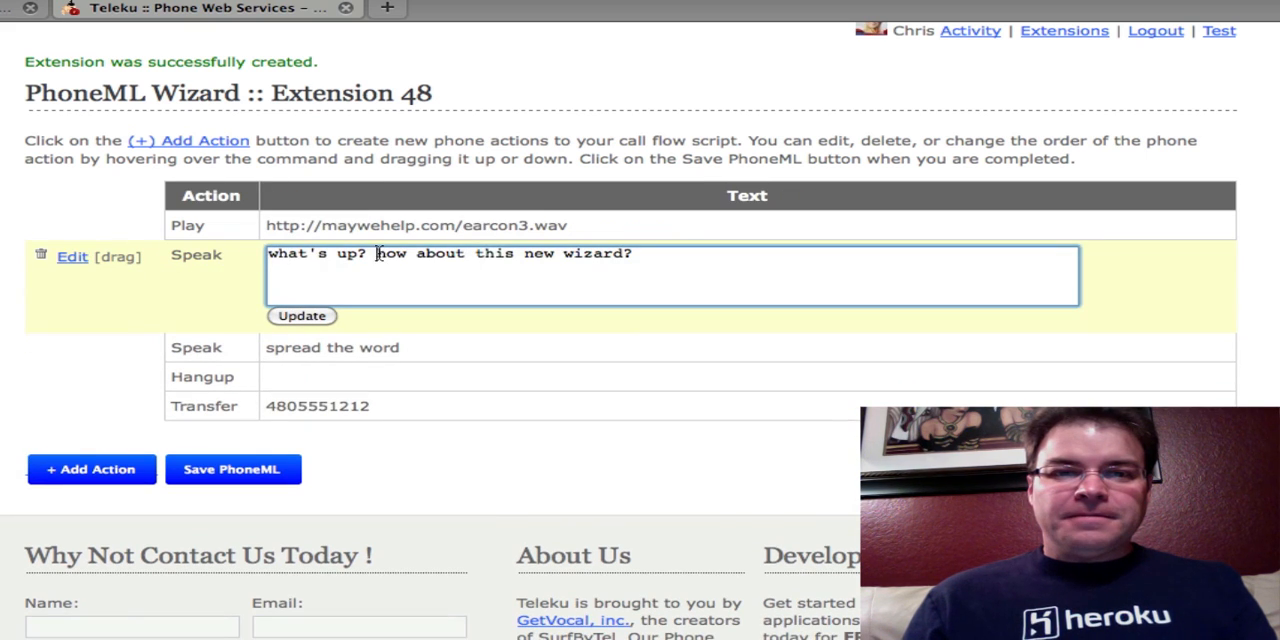
text(what do you think)
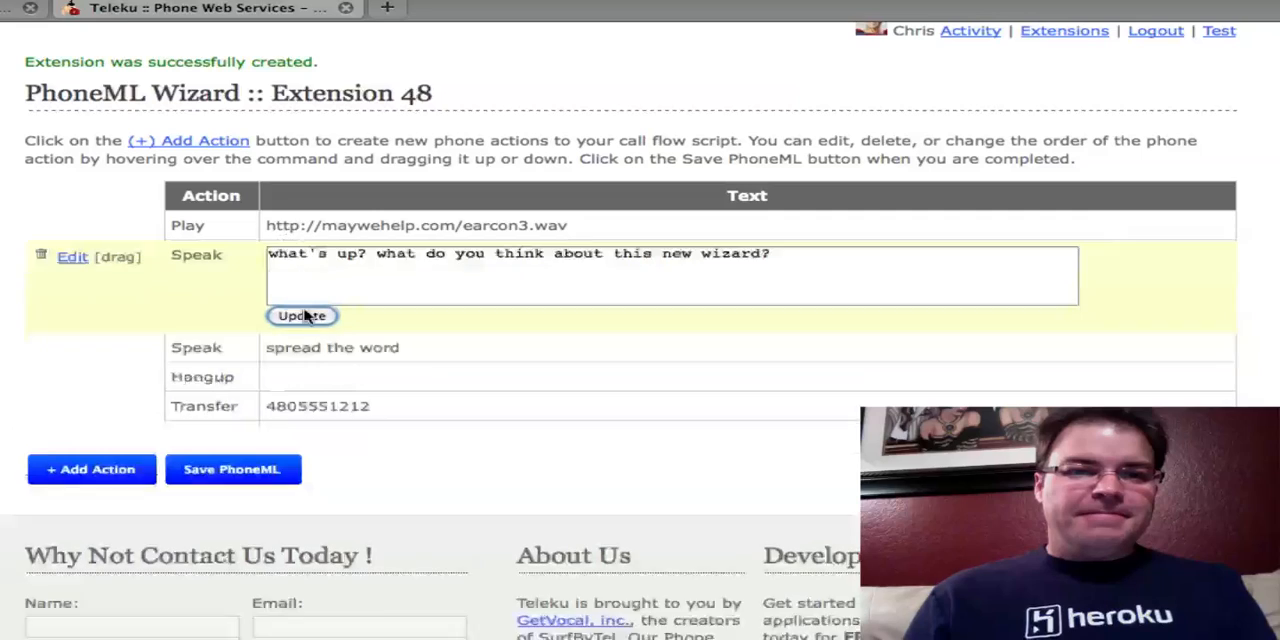
click(301, 316)
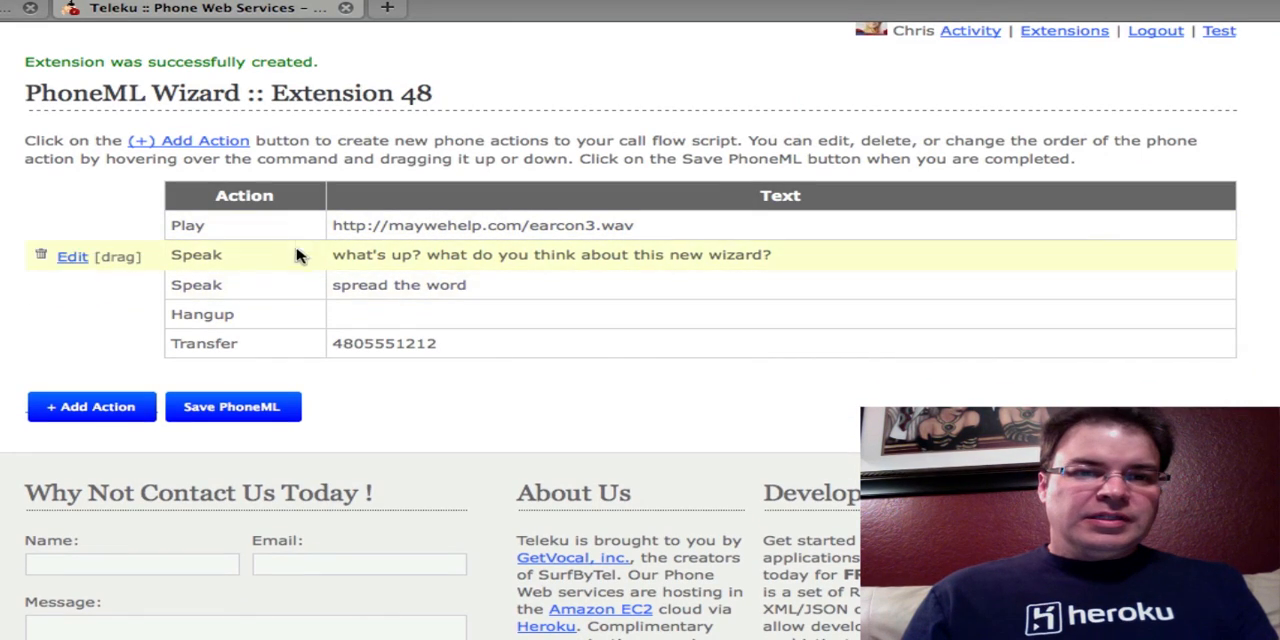
mouse_move(265, 285)
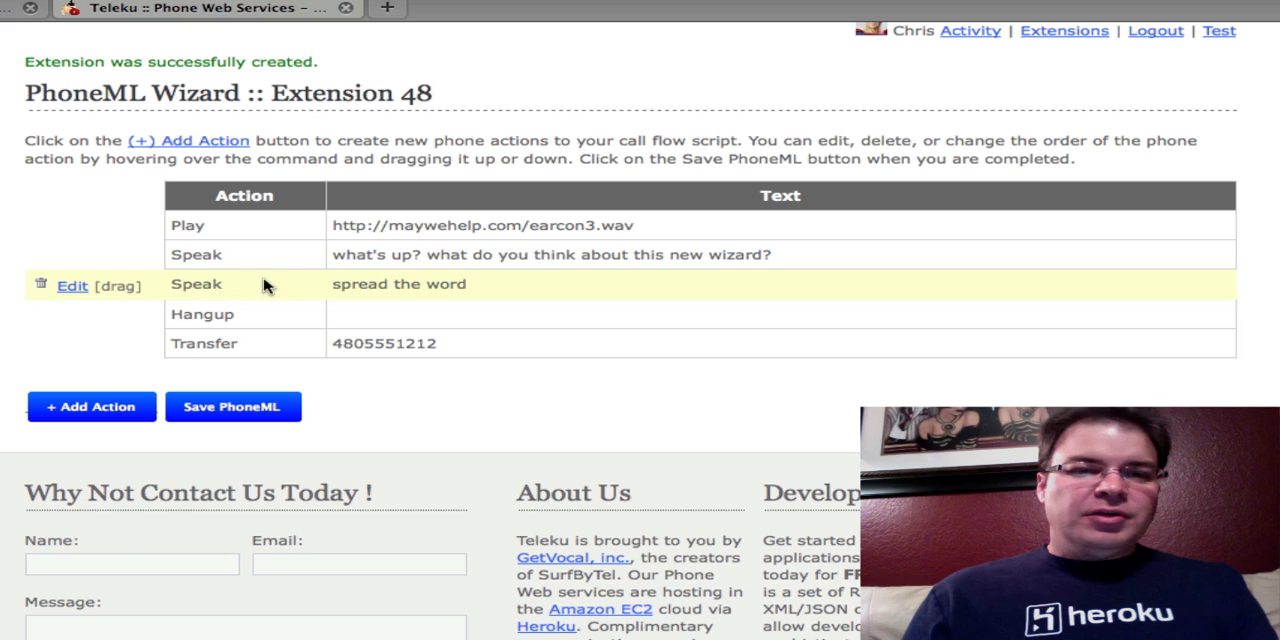
mouse_move(122, 303)
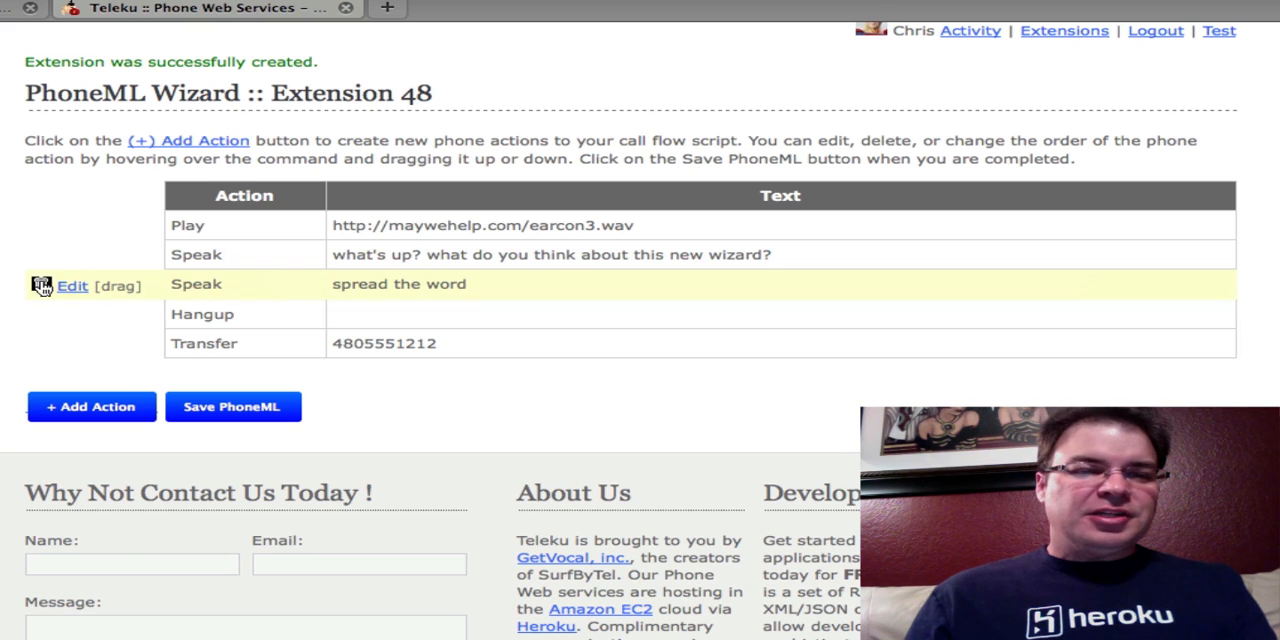
mouse_move(818, 15)
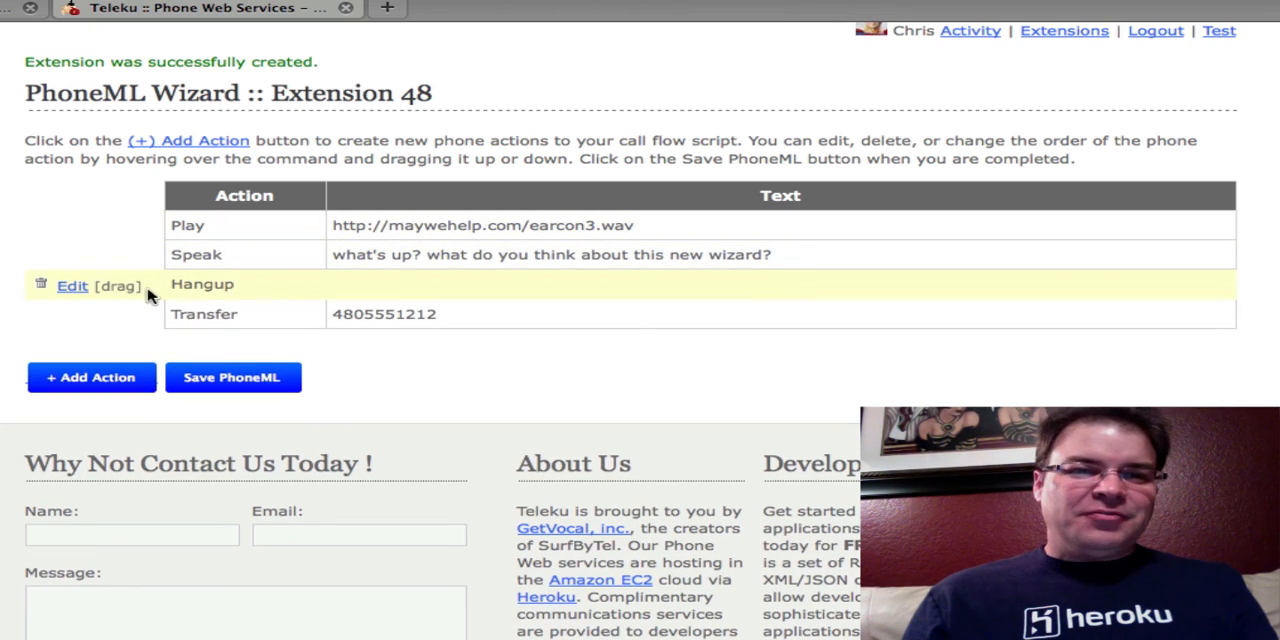
mouse_move(267, 202)
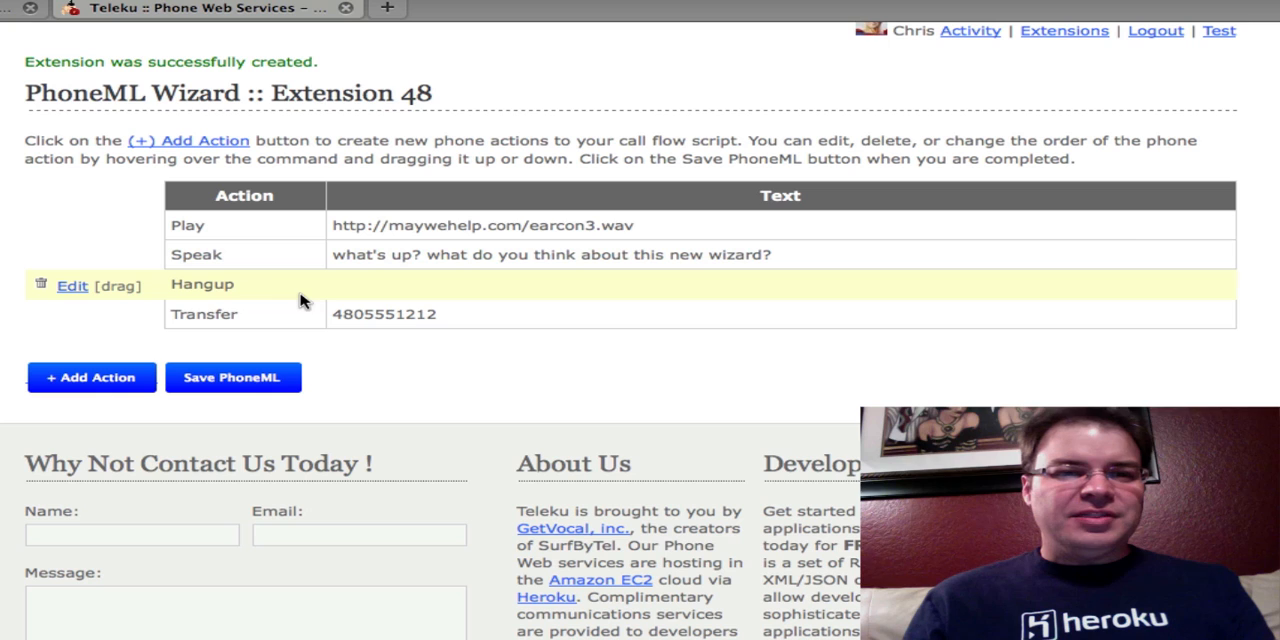
mouse_move(112, 287)
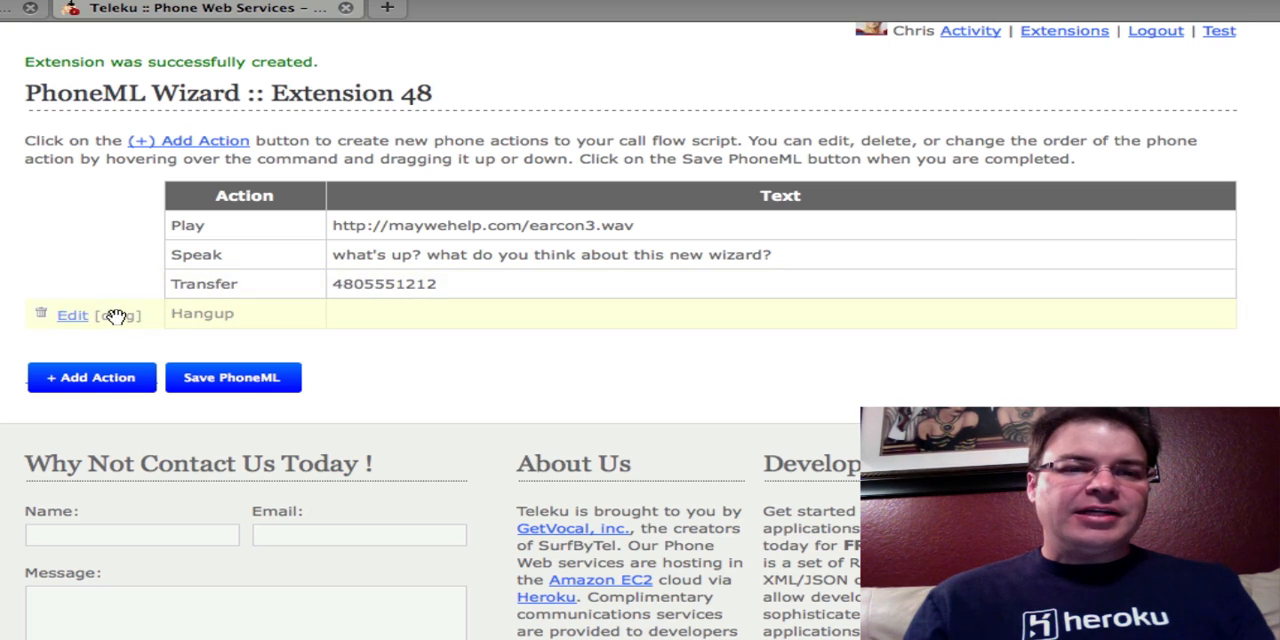
mouse_move(263, 313)
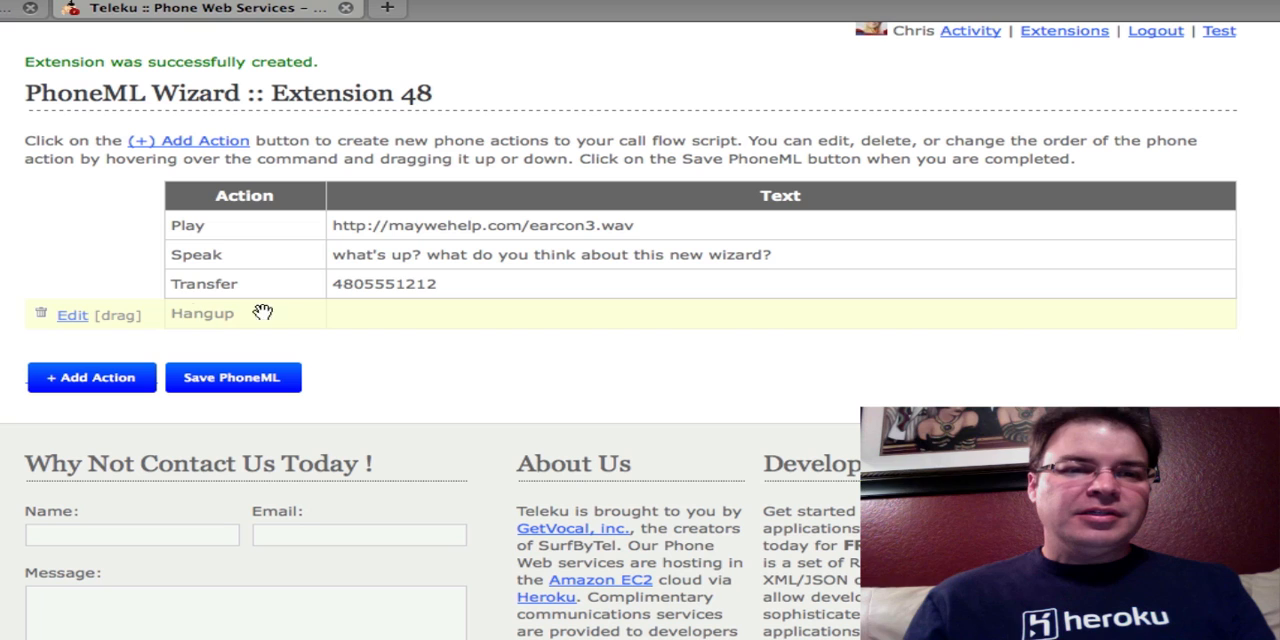
mouse_move(280, 210)
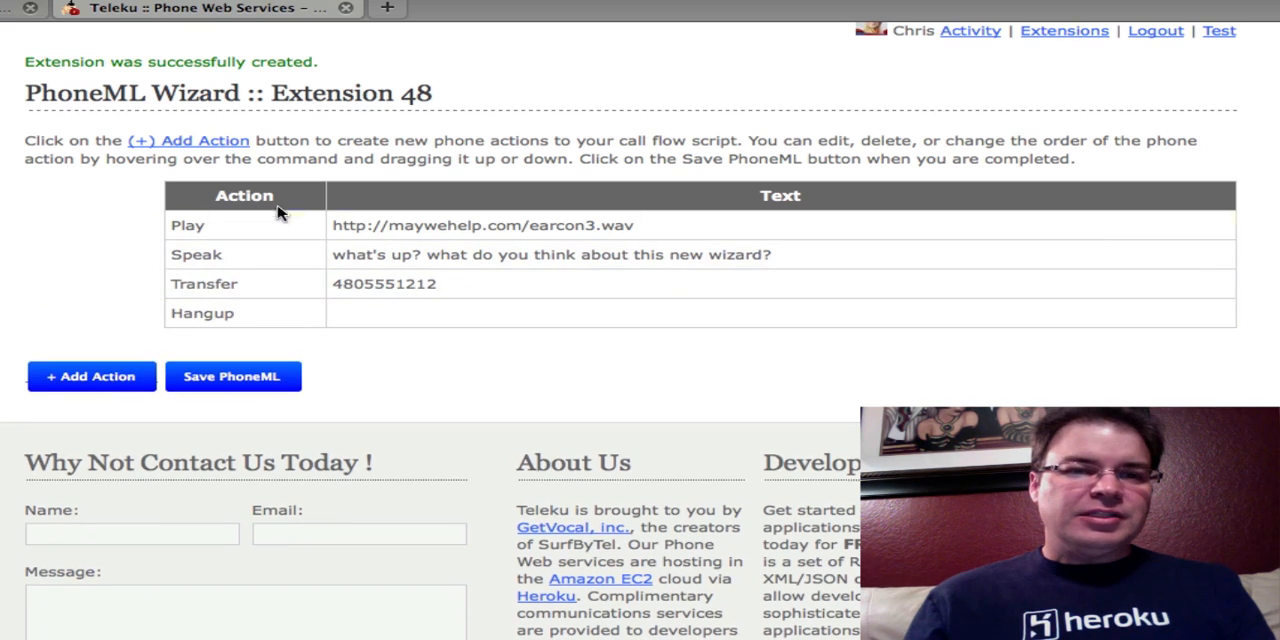
mouse_move(220, 283)
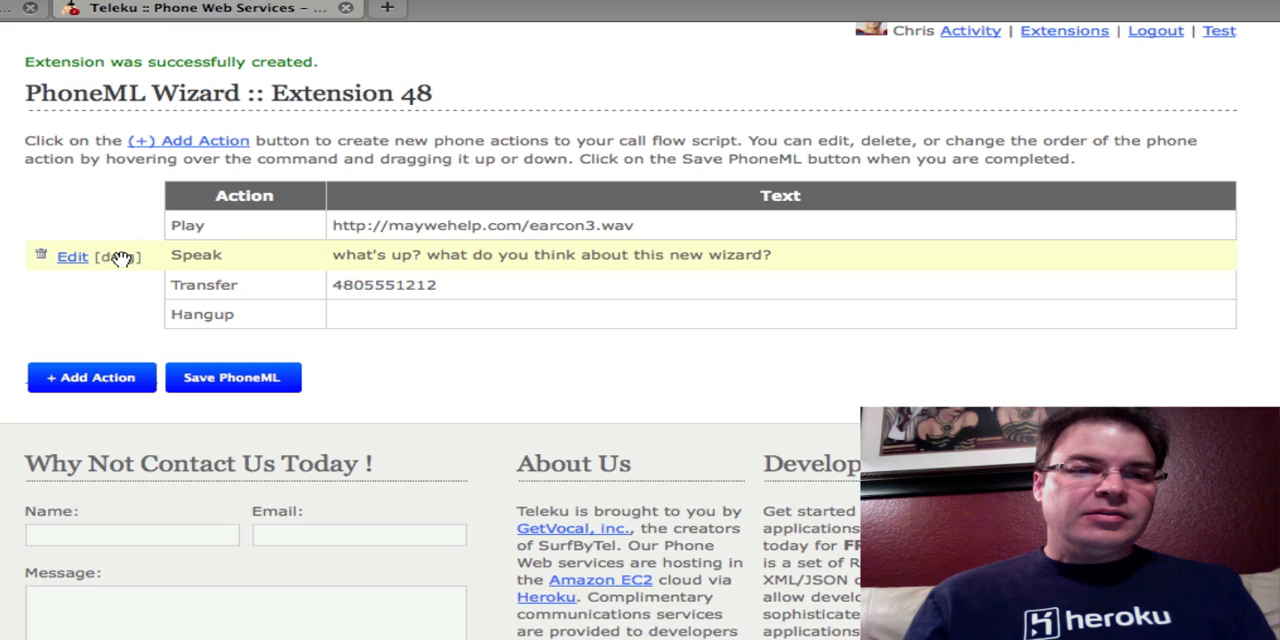
- Drag the Speak action above Play to the top of the script
drag(120, 254, 230, 225)
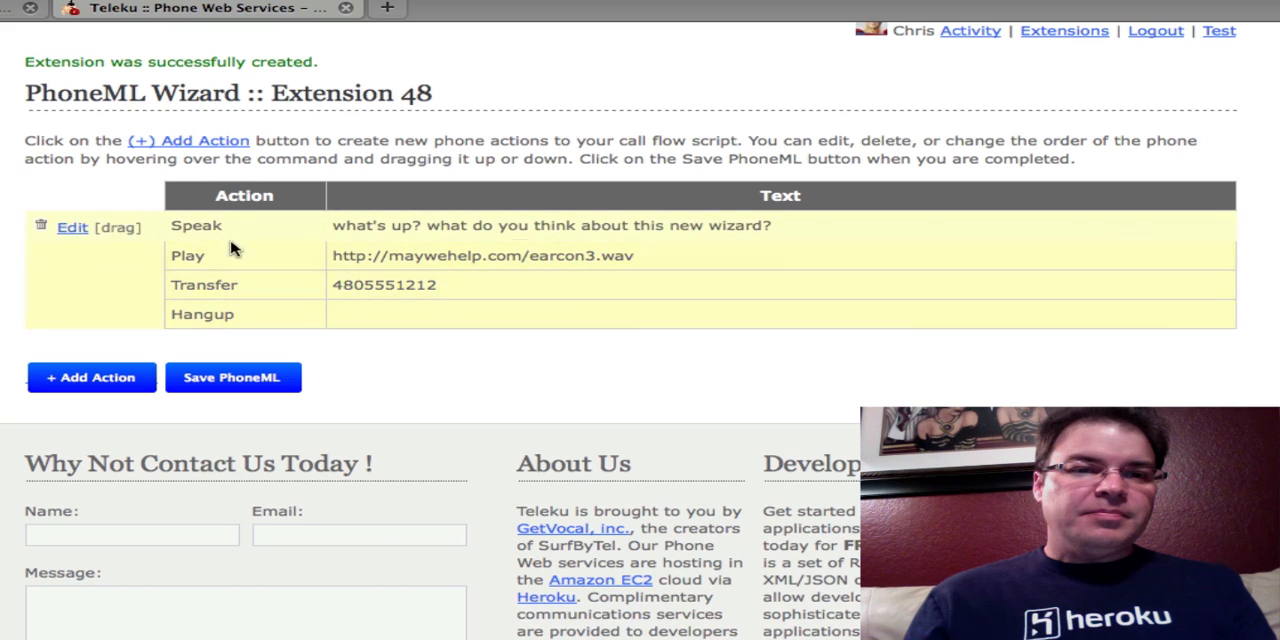
mouse_move(225, 305)
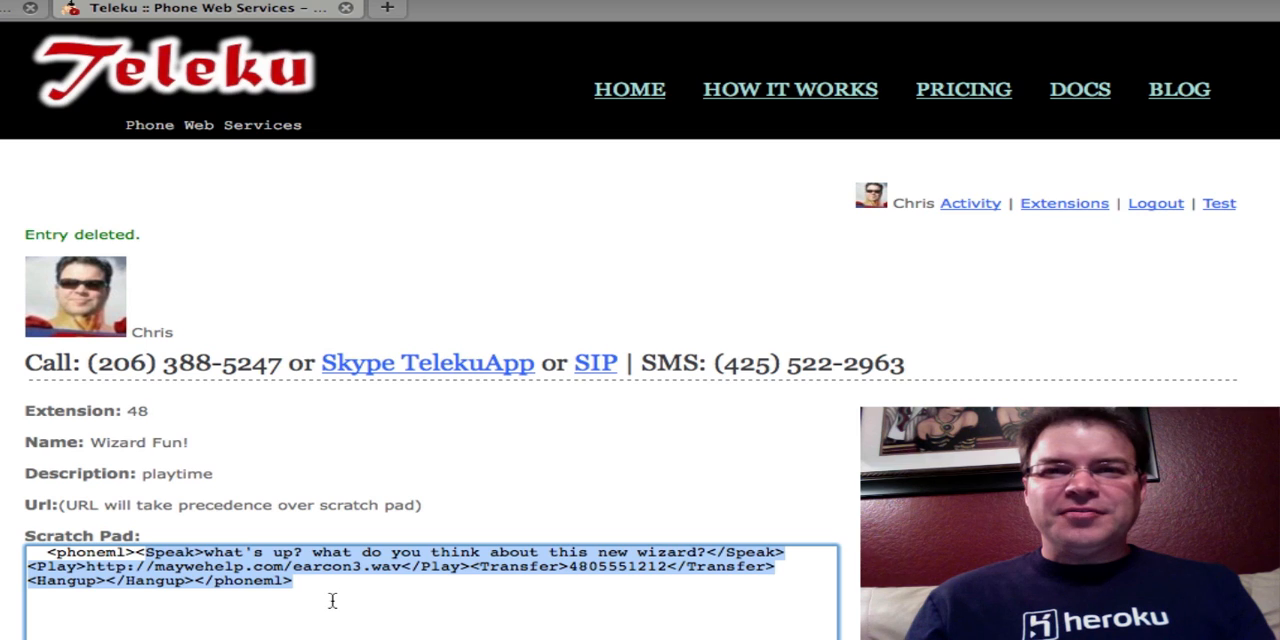
- Review the saved four-action script in the Scratch Pad and start a Skype call to telekuapp
scroll(down, 3)
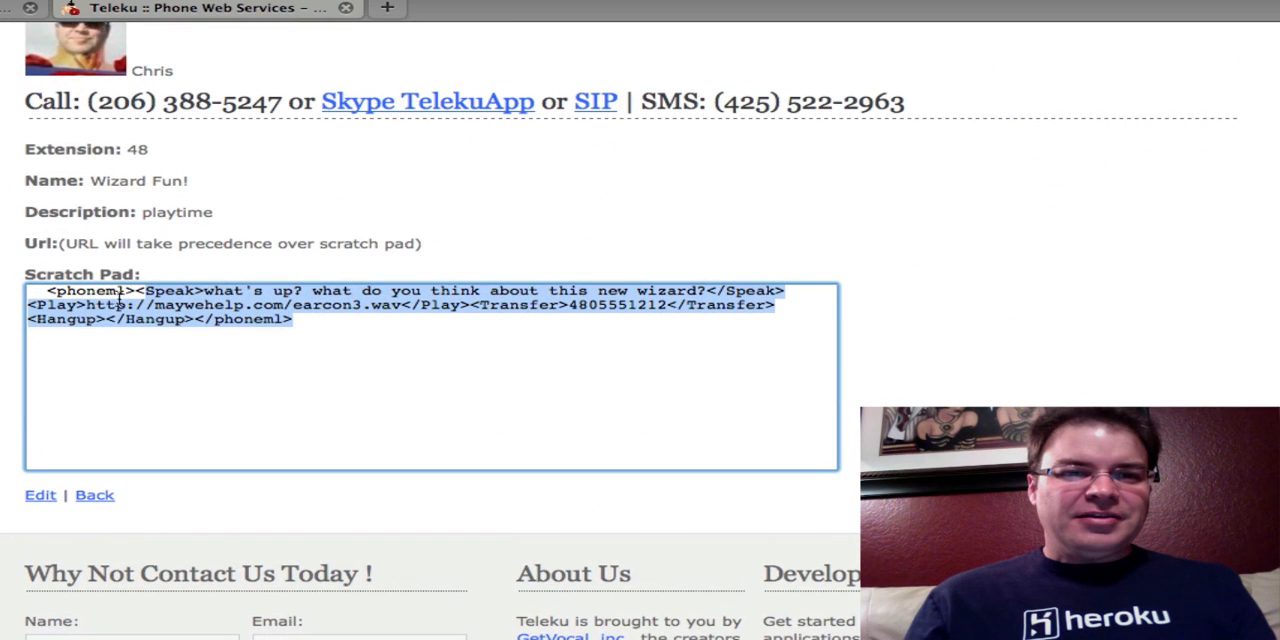
click(571, 327)
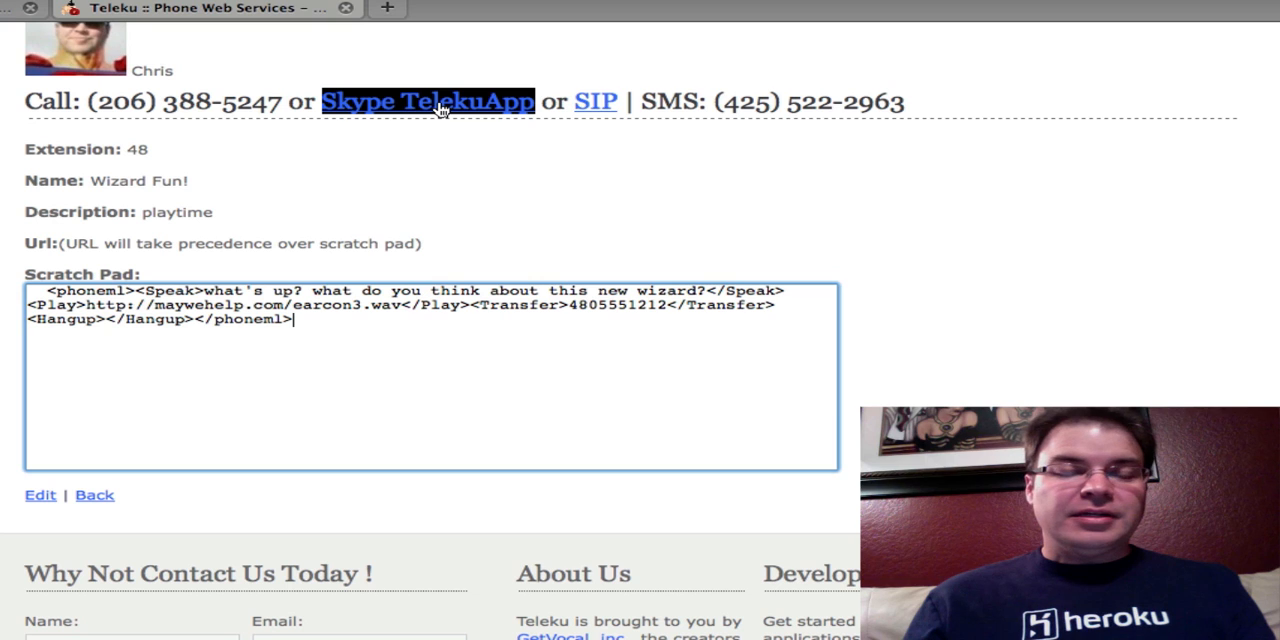
click(427, 101)
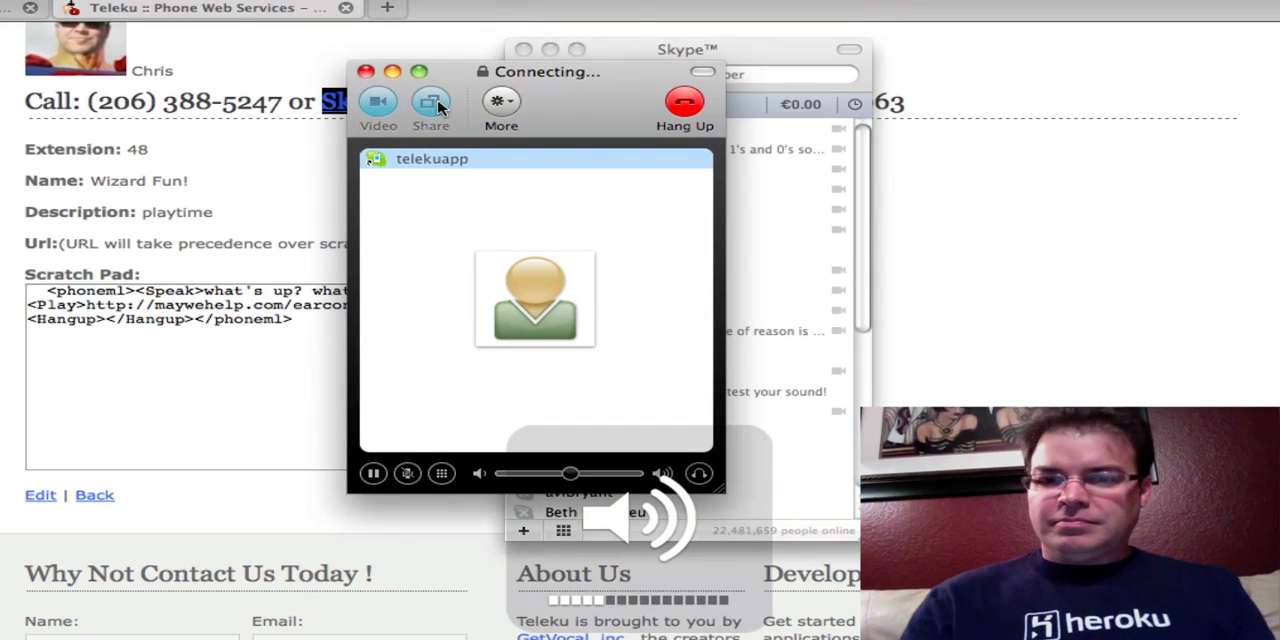
mouse_move(431, 103)
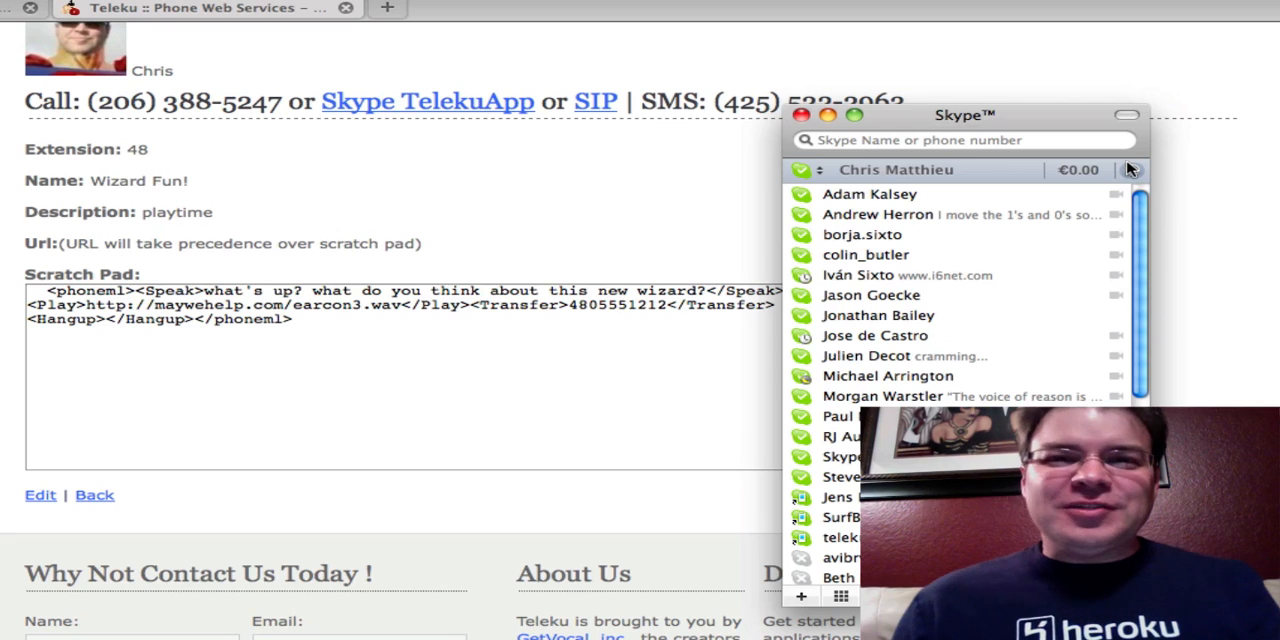
mouse_move(1130, 169)
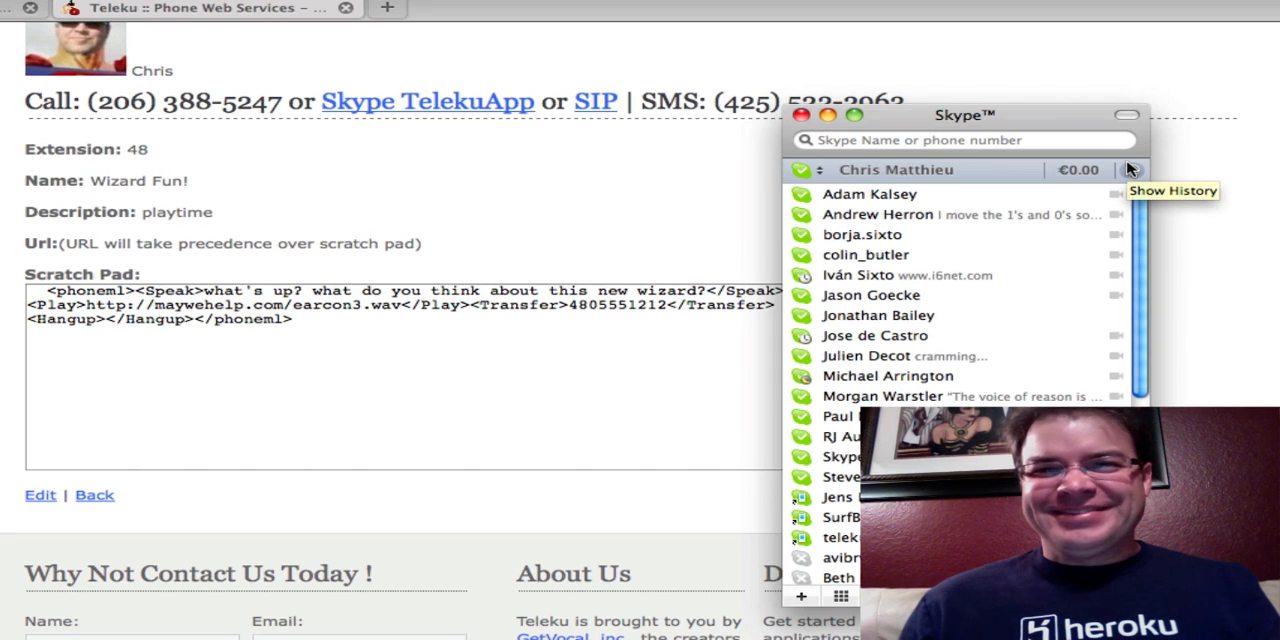